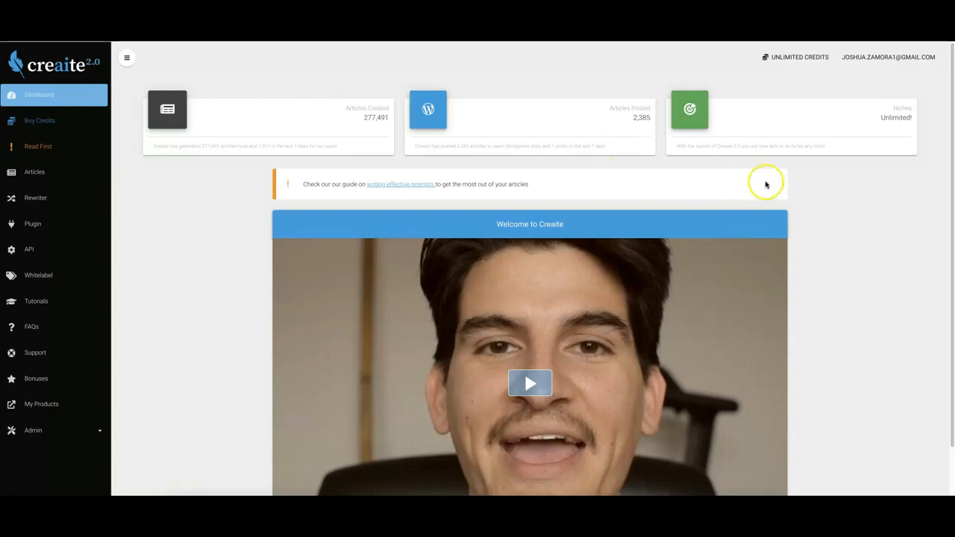
mouse_move(857, 172)
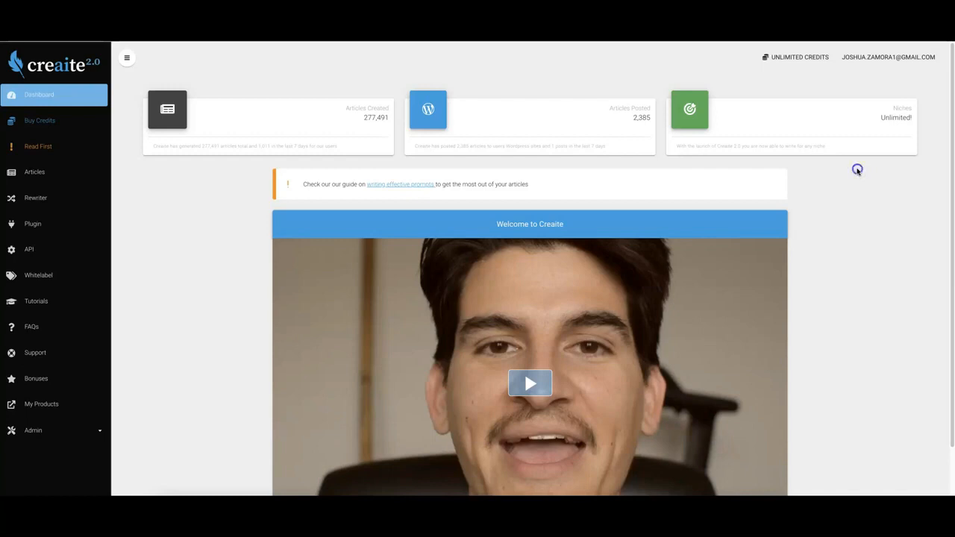
mouse_move(858, 172)
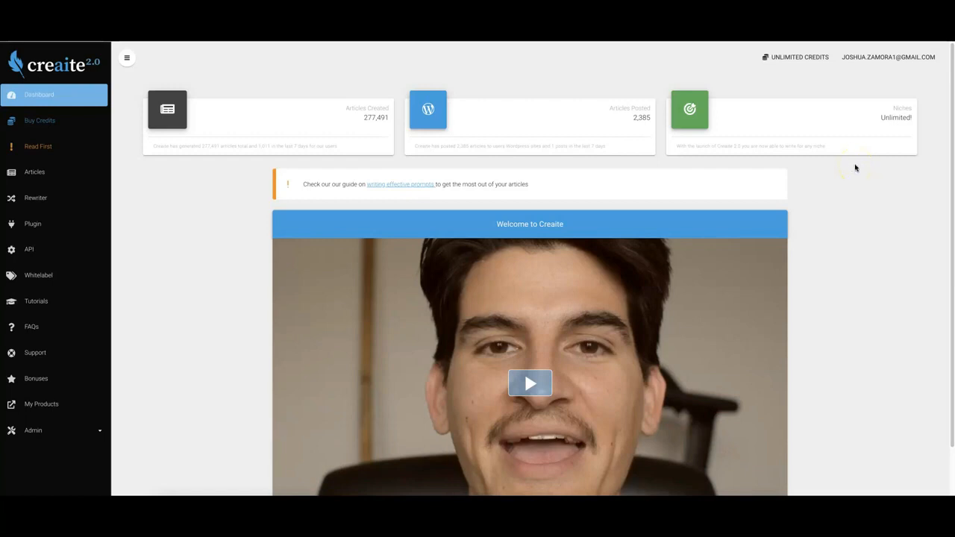
mouse_move(177, 205)
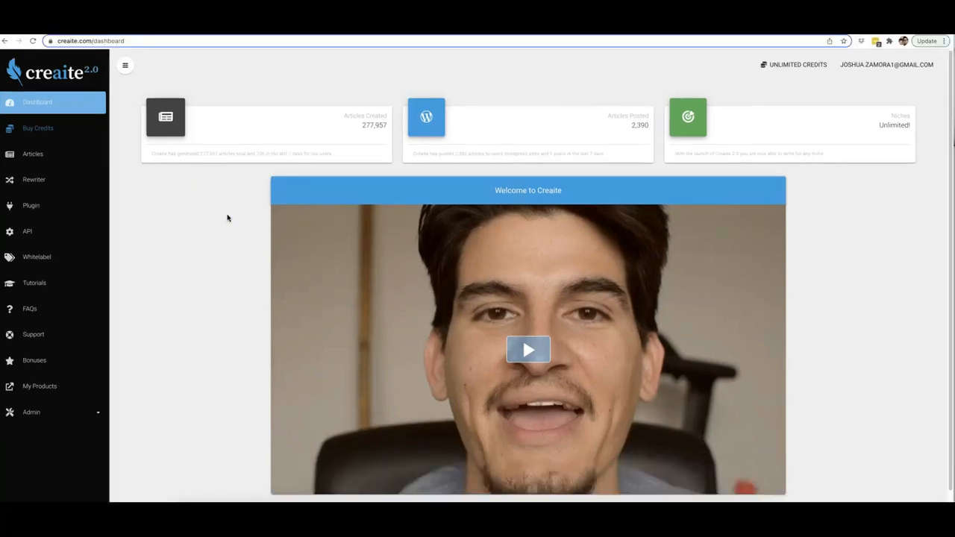
mouse_move(225, 214)
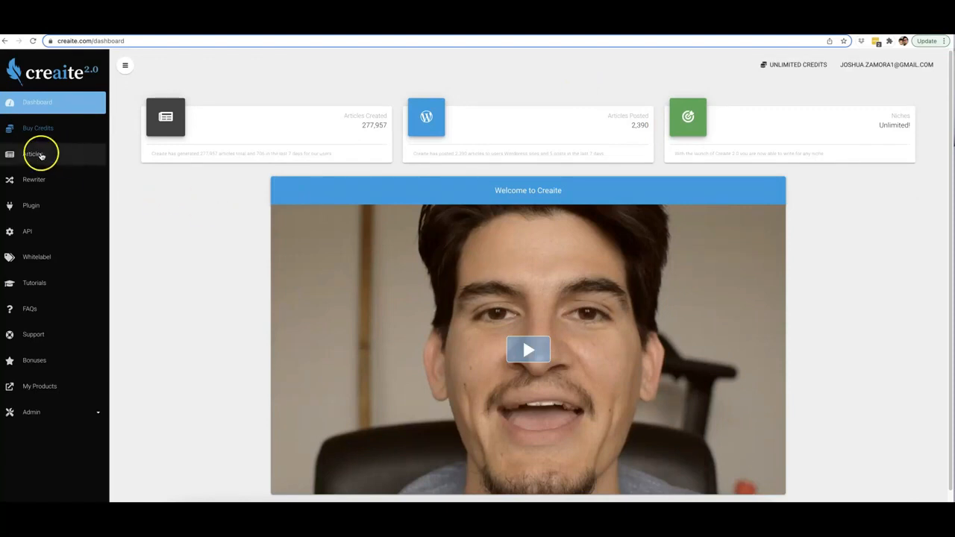
Start a new Standard English article with no folder and scroll the predefined niche list.
click(33, 153)
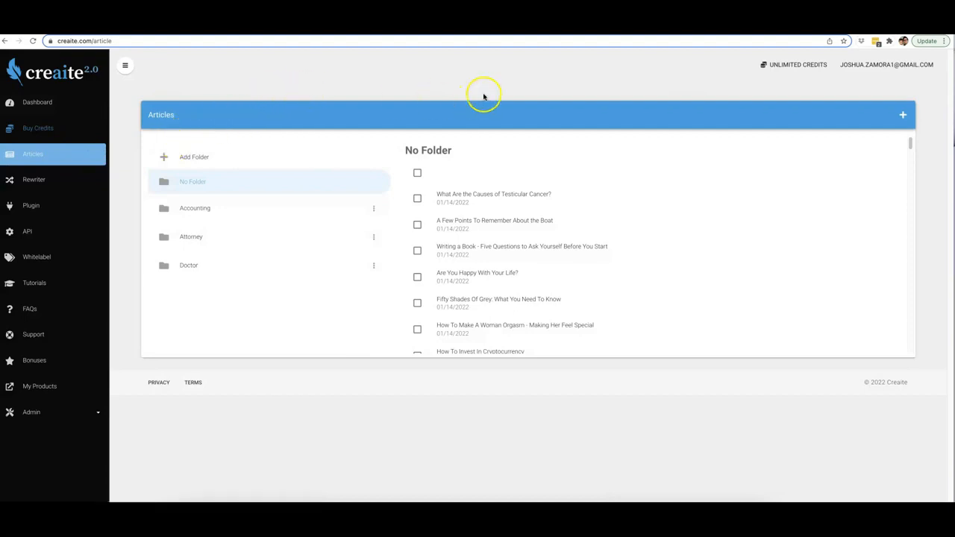
click(902, 115)
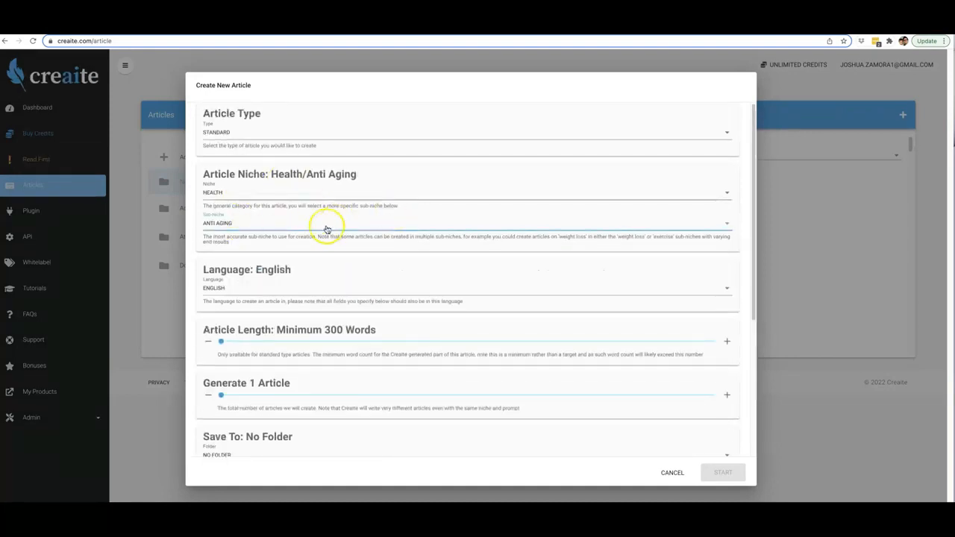
mouse_move(316, 224)
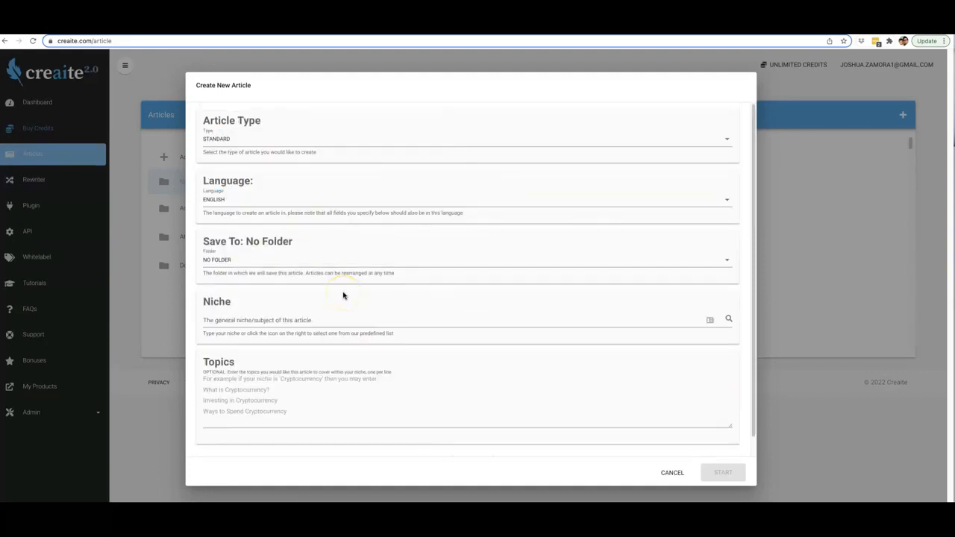
click(299, 320)
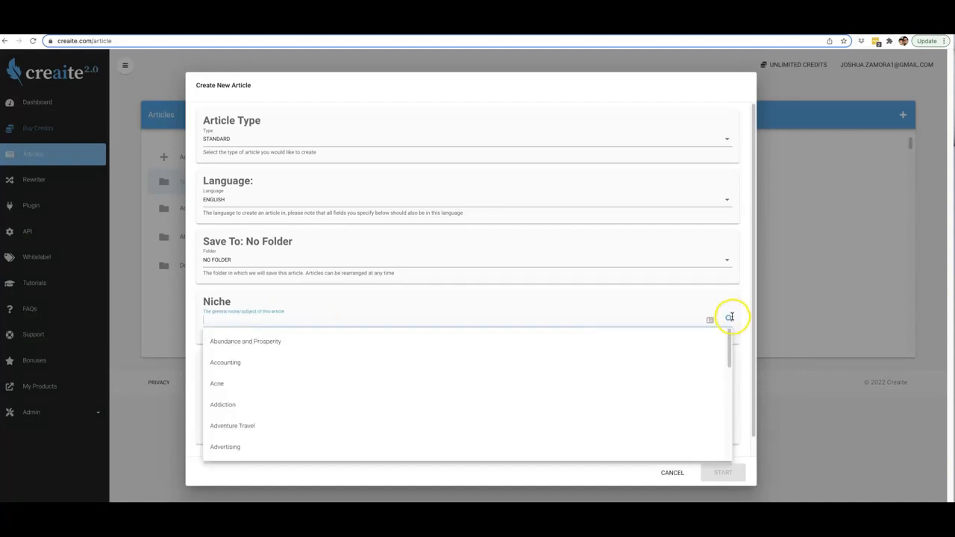
mouse_move(513, 354)
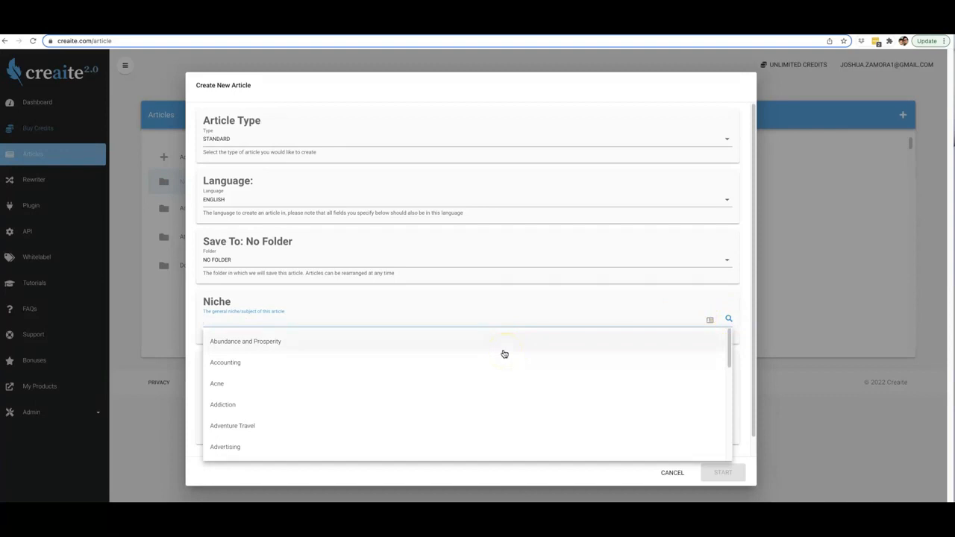
scroll(down, 3)
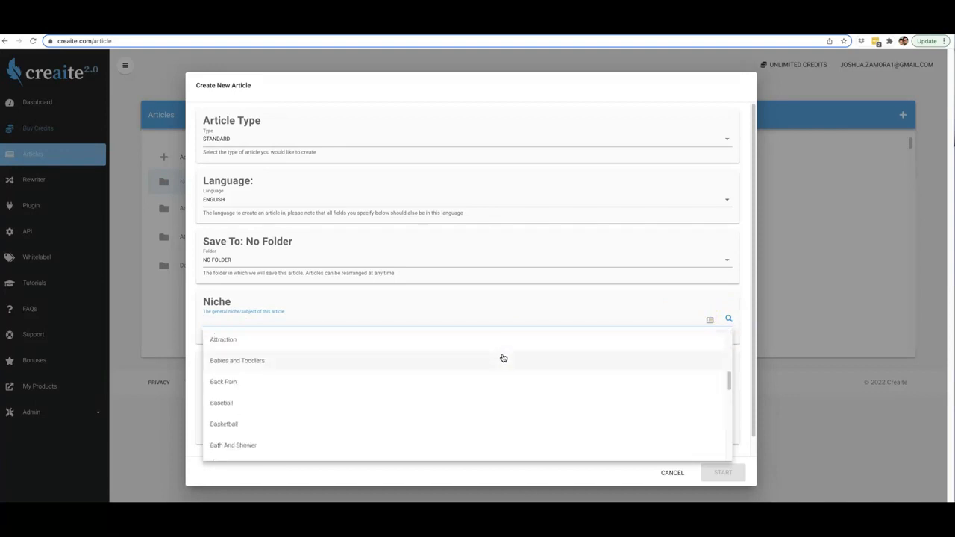
scroll(down, 3)
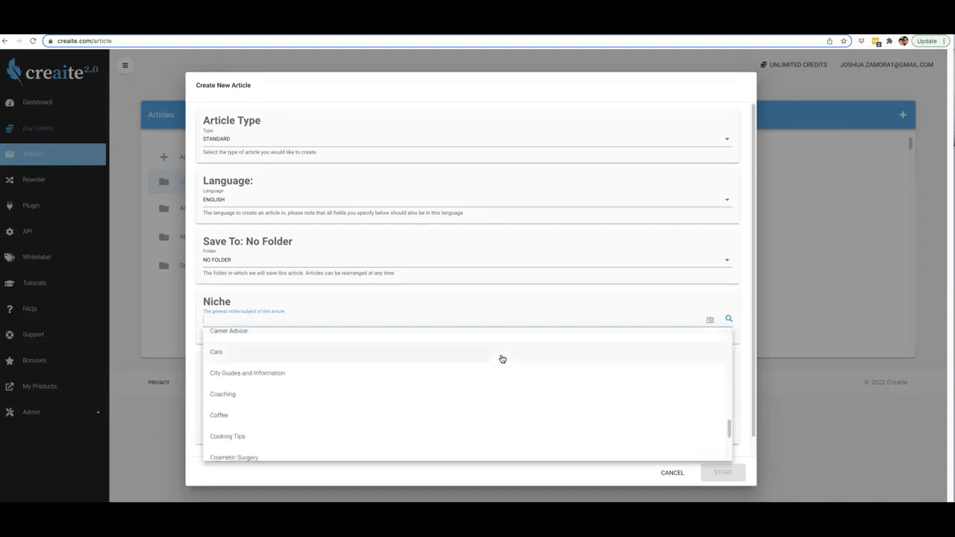
scroll(down, 3)
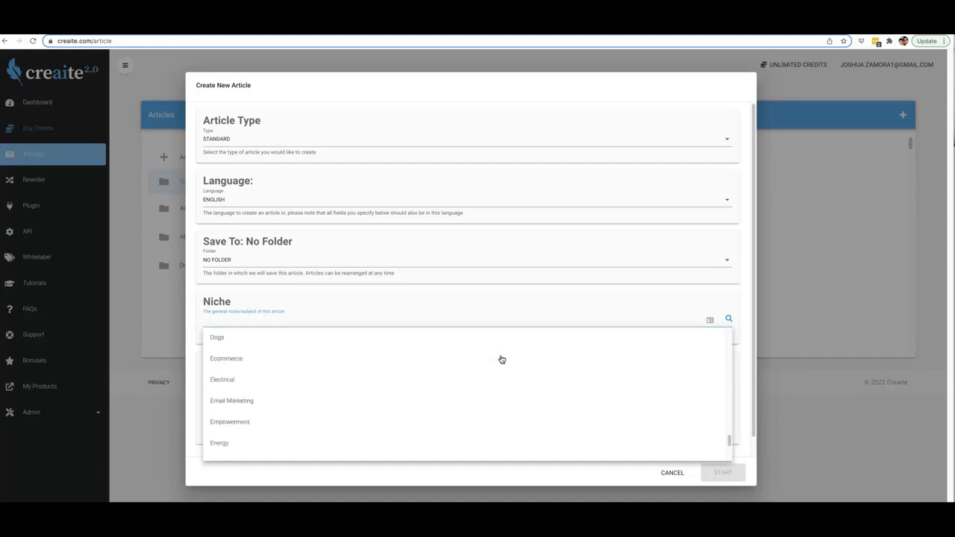
scroll(down, 3)
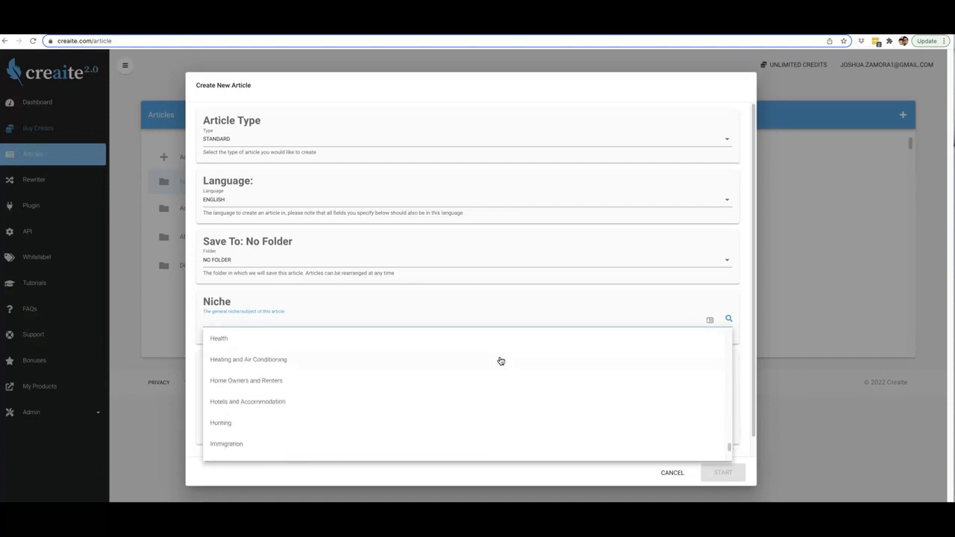
scroll(down, 3)
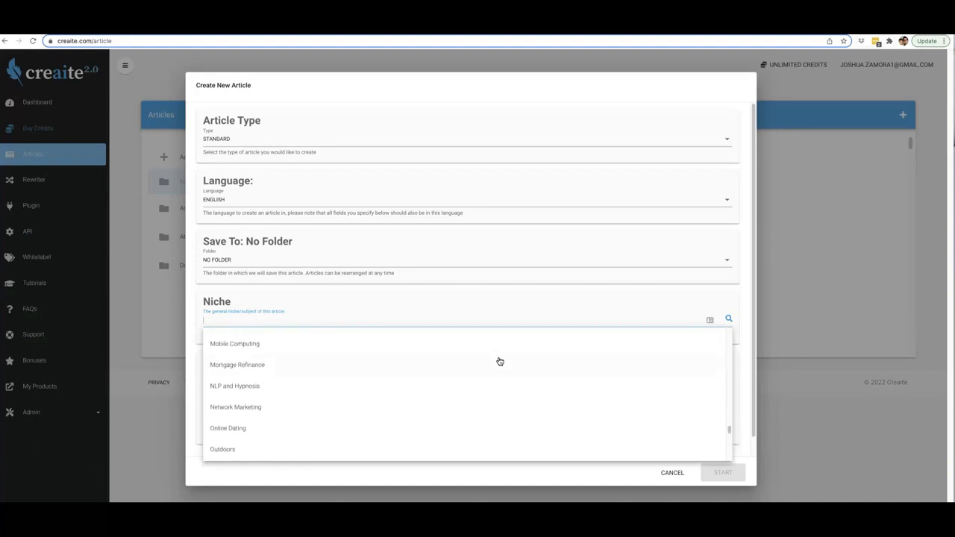
scroll(down, 3)
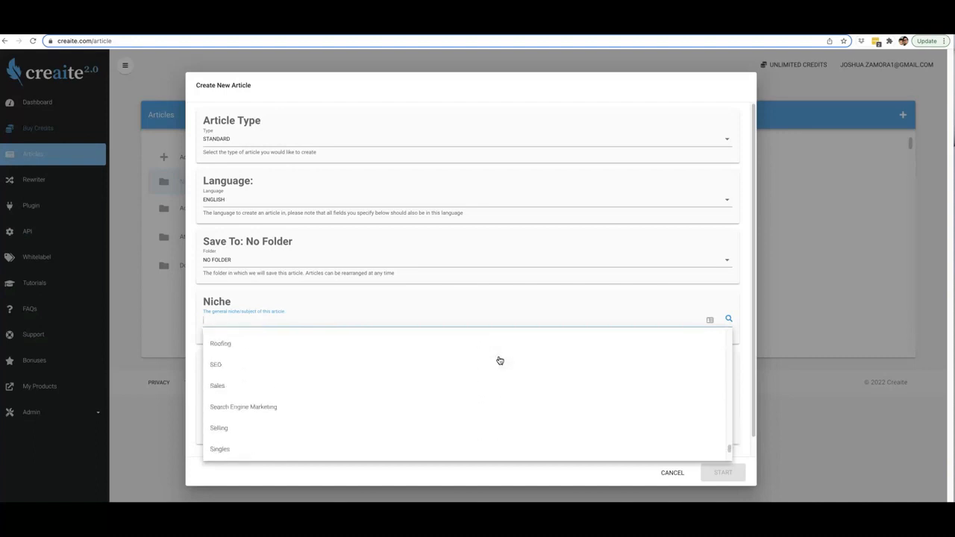
scroll(down, 3)
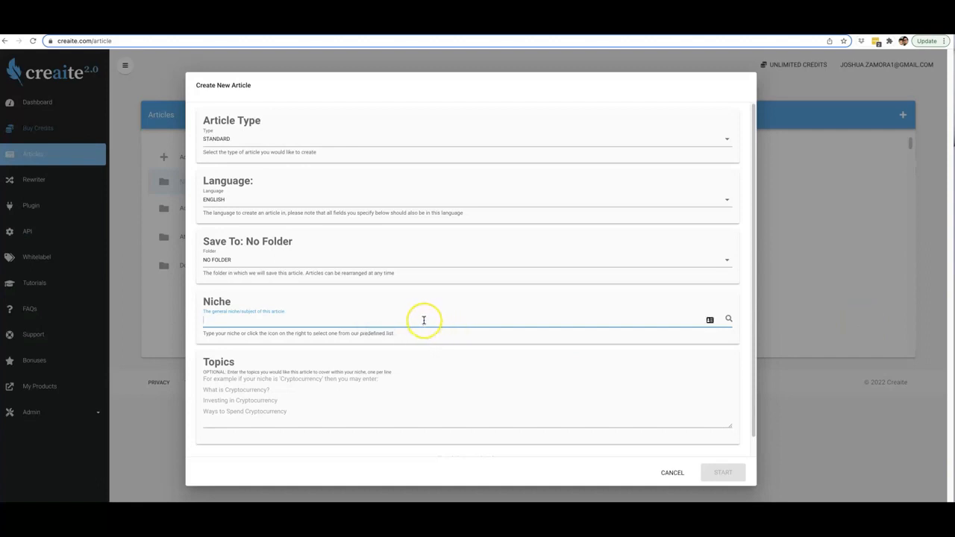
Generate an NFTs article on 'What is an NFT' and 'Where can I buy an NFT'.
text(NFTw)
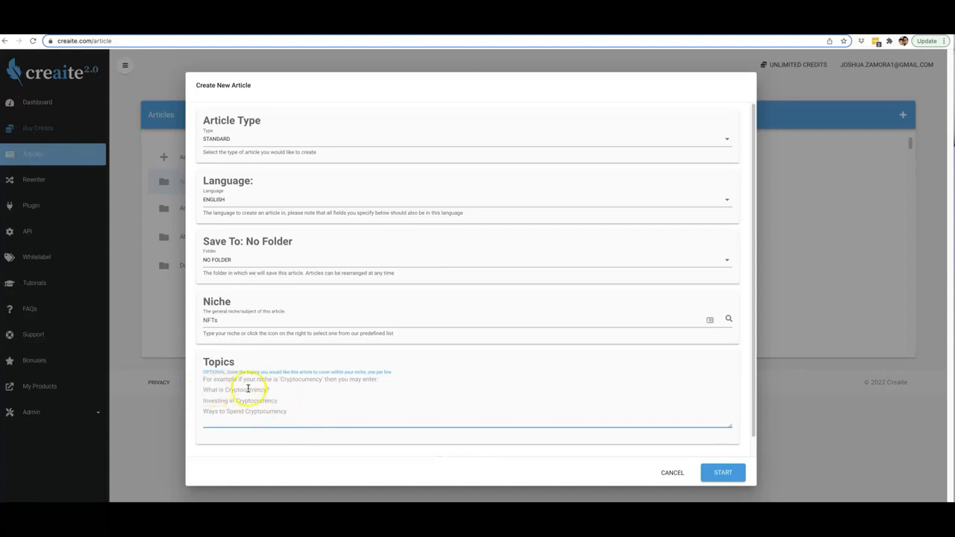
mouse_move(289, 419)
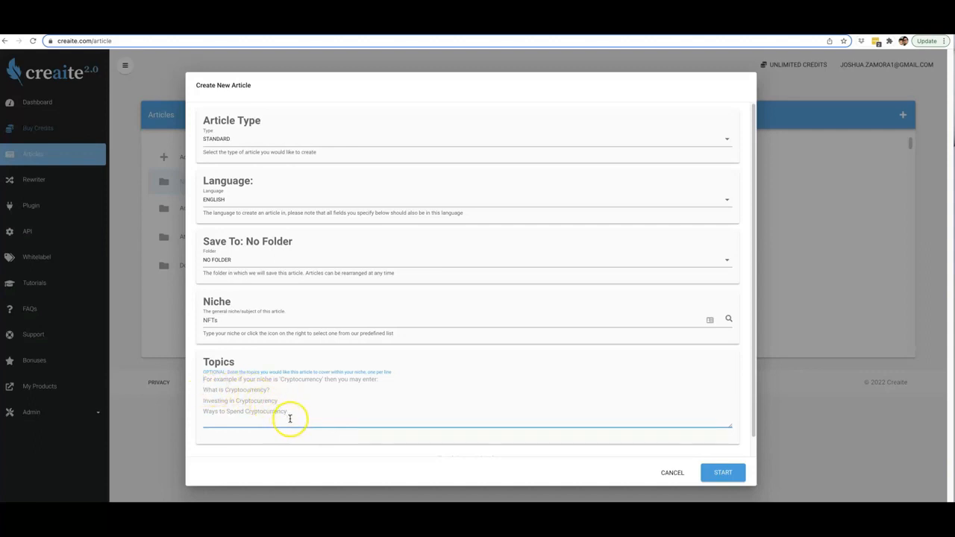
mouse_move(223, 402)
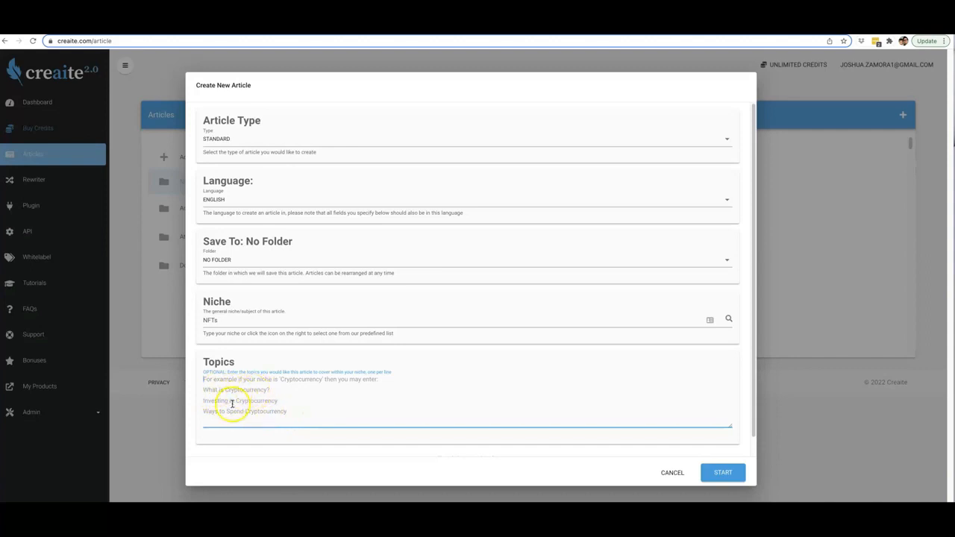
mouse_move(290, 413)
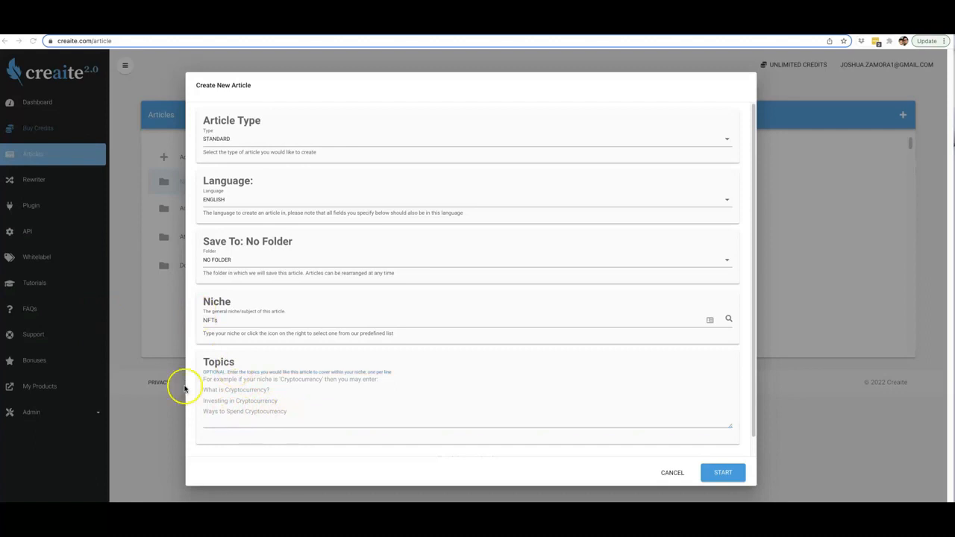
text(What is an NFT)
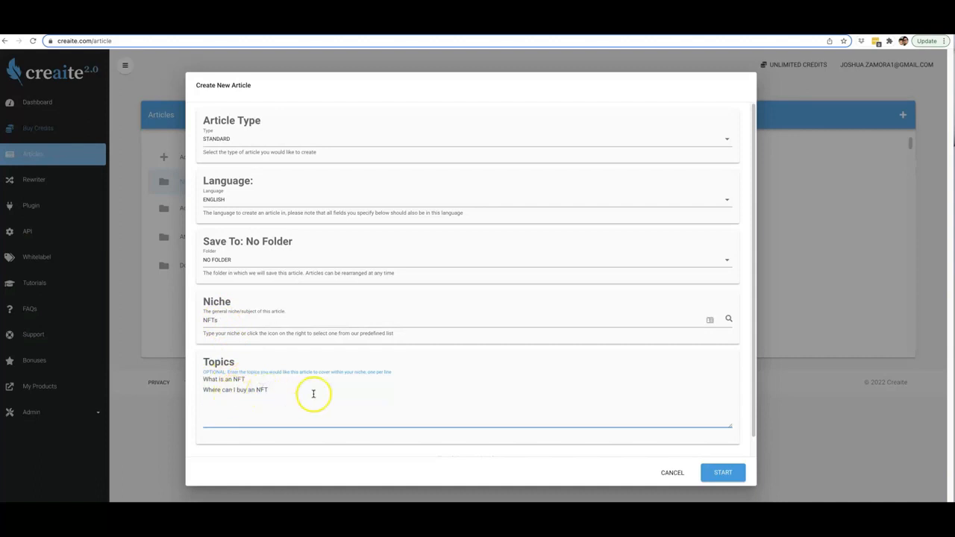
click(721, 472)
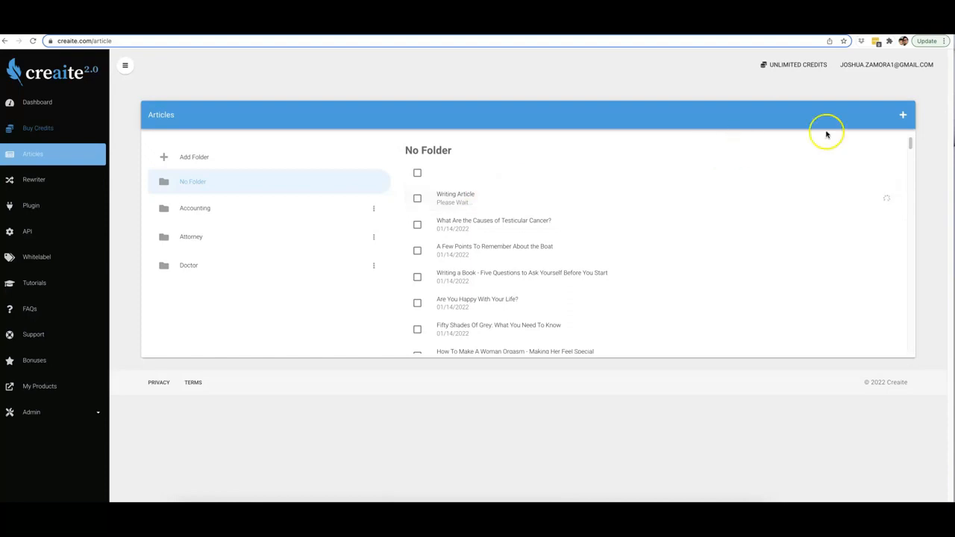
Generate a new article in the Cryptocurrency niche with its topics.
click(903, 114)
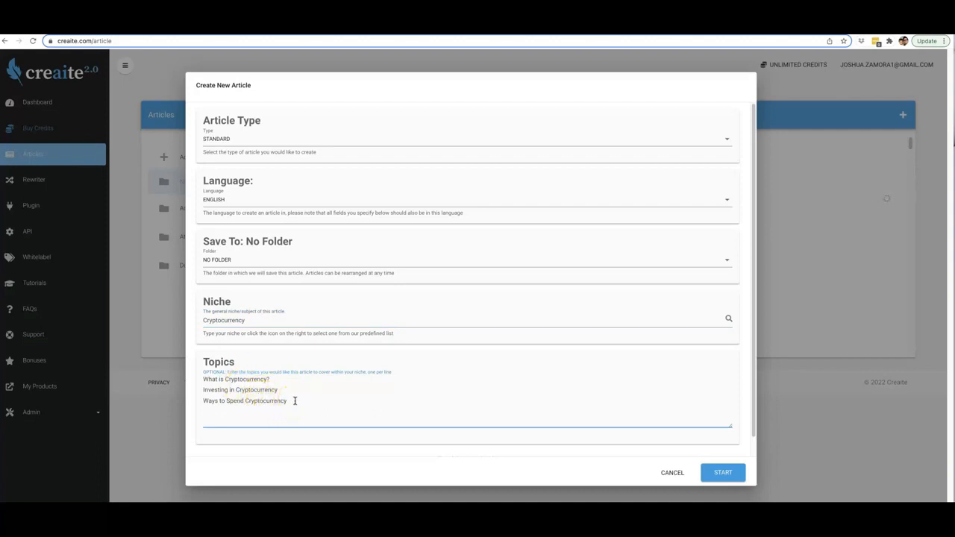
click(722, 472)
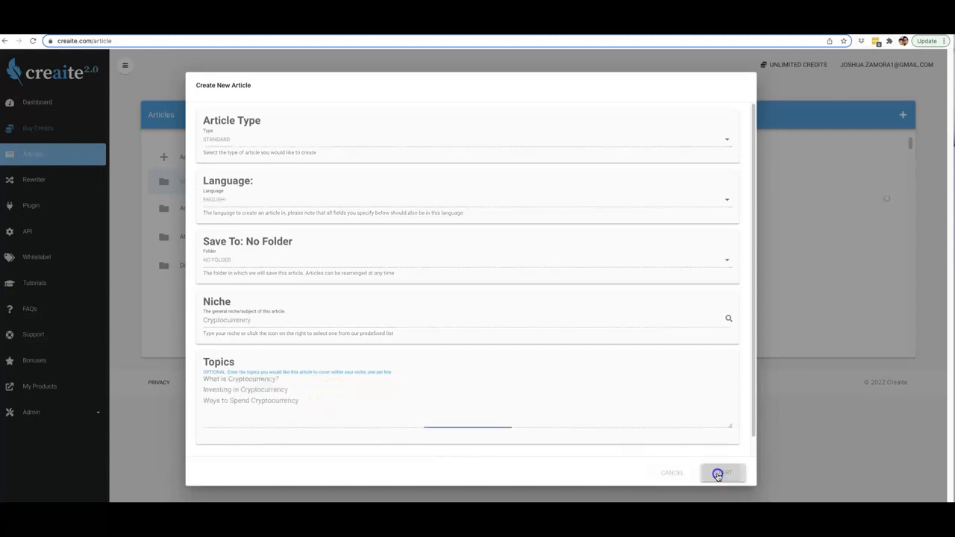
click(721, 473)
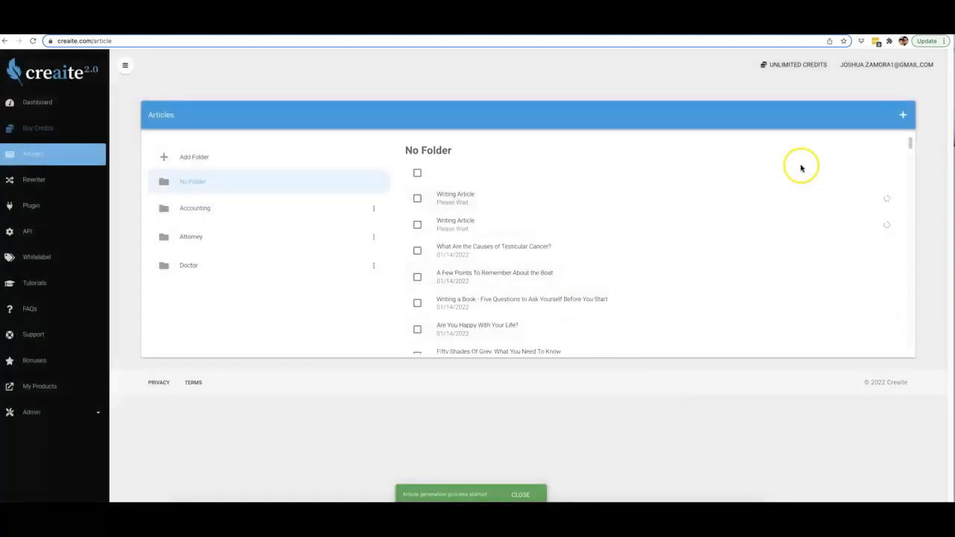
Generate a third article with Acne as the niche.
click(903, 114)
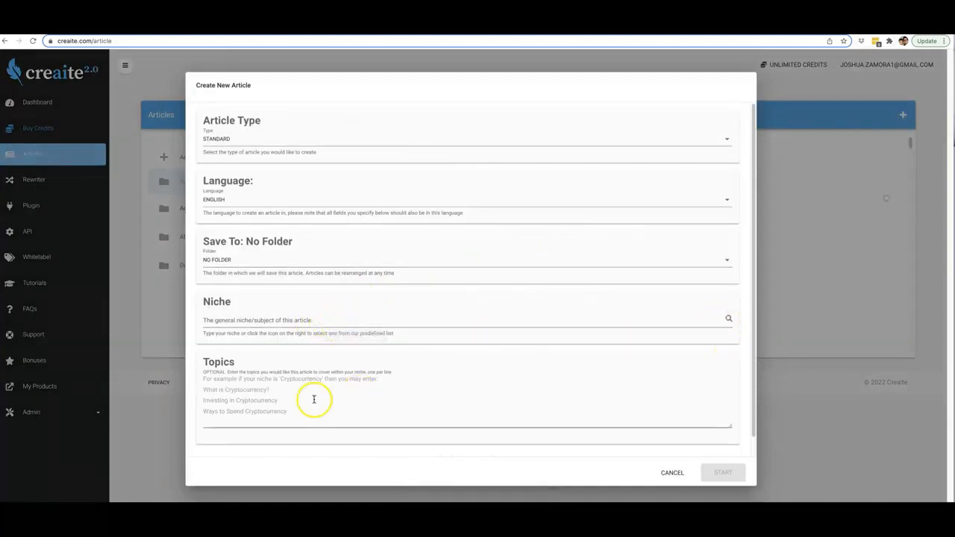
mouse_move(265, 381)
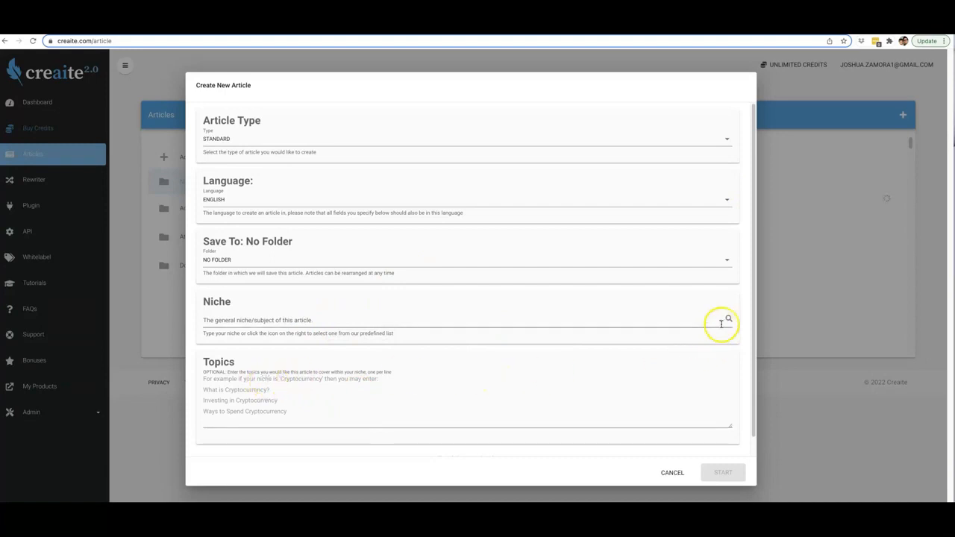
text(Acme)
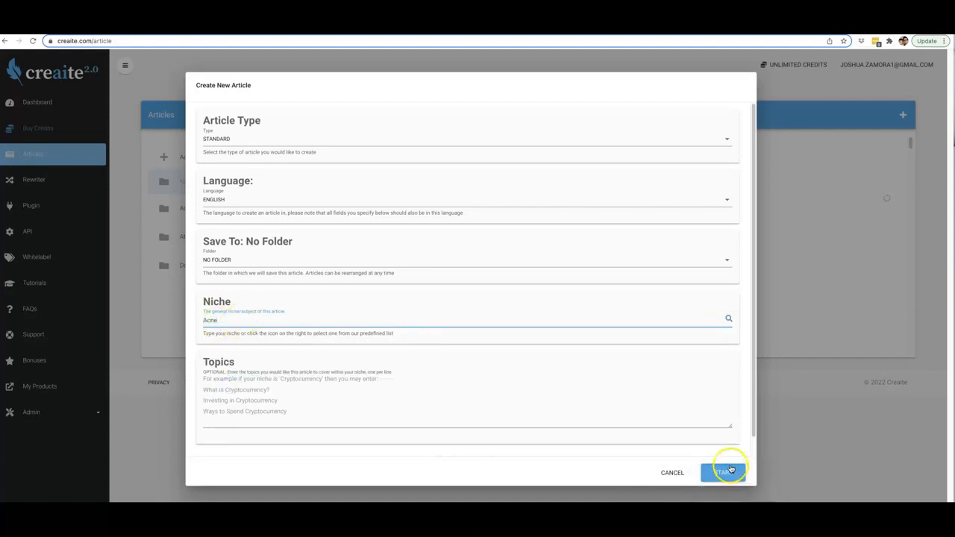
click(722, 473)
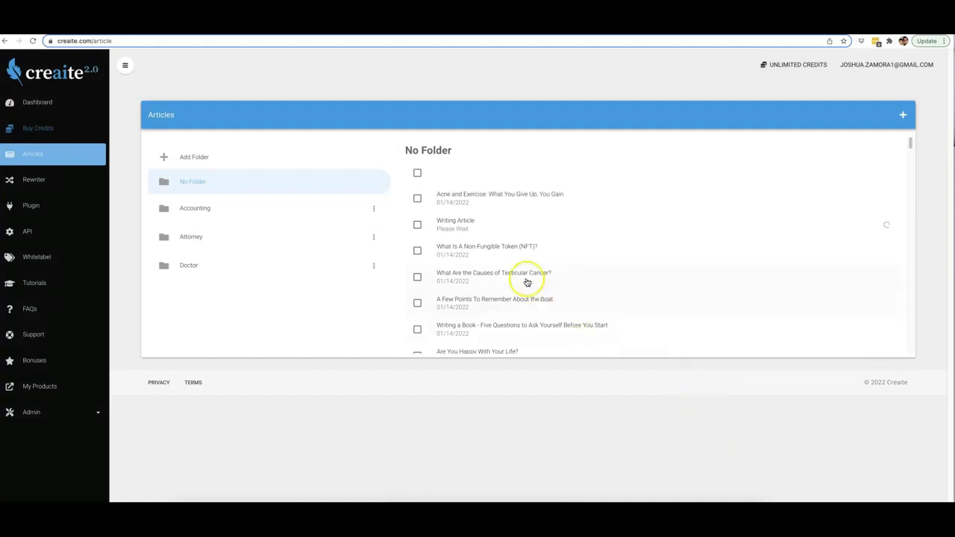
Read through the finished NFT article, selecting its 'Where Can I Buy' and 'Why Important' headings.
click(487, 246)
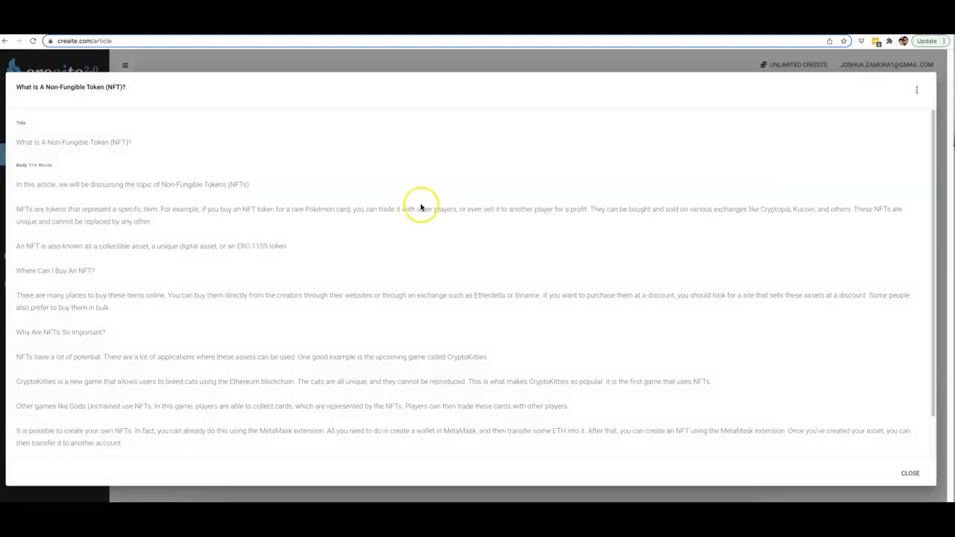
mouse_move(304, 233)
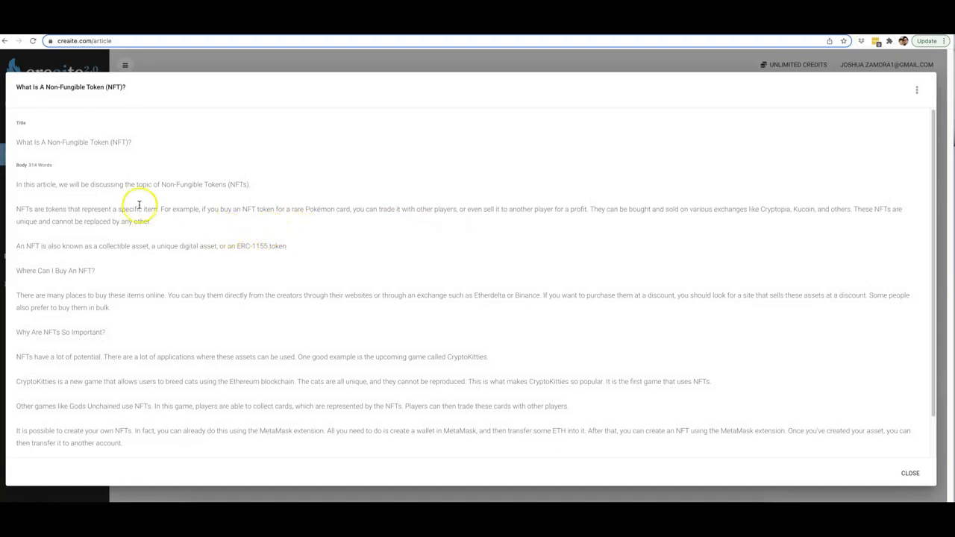
mouse_move(15, 188)
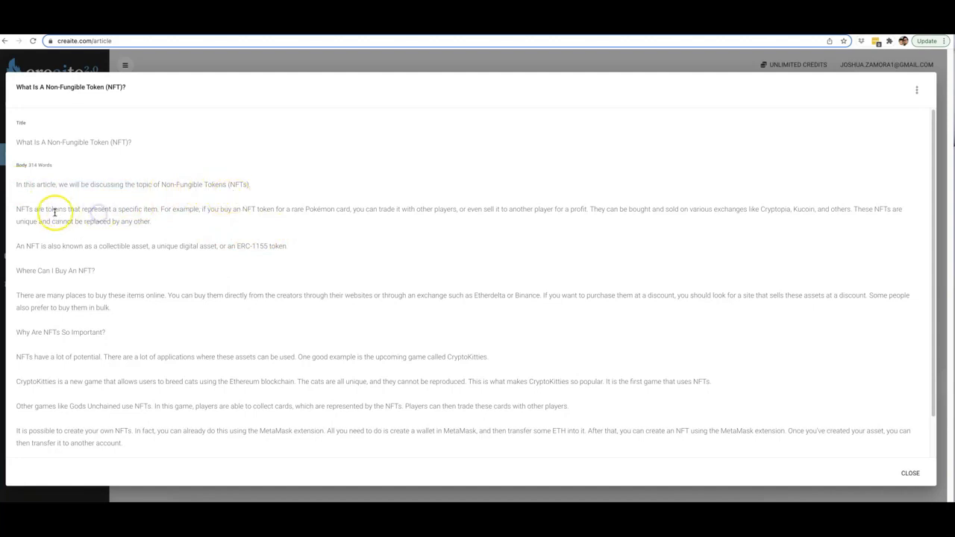
mouse_move(154, 216)
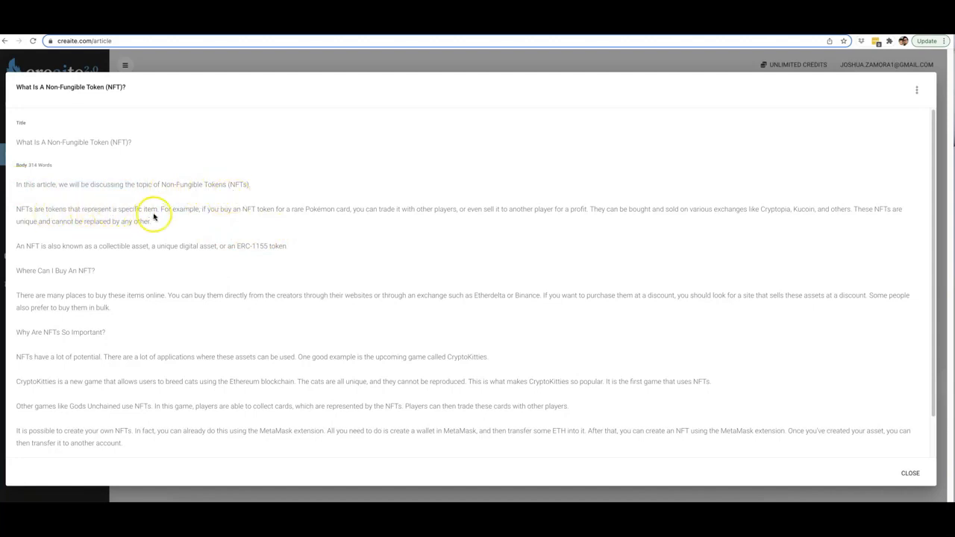
mouse_move(291, 212)
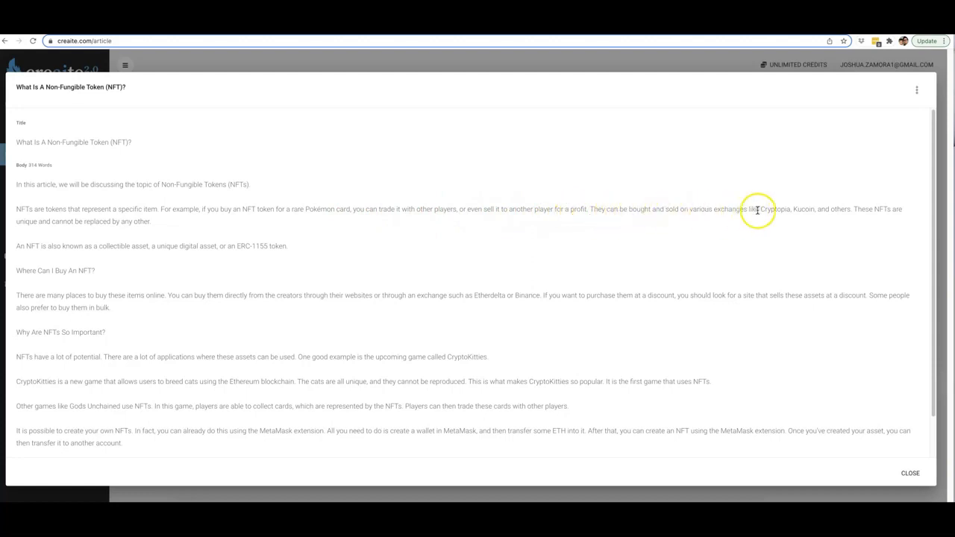
mouse_move(856, 210)
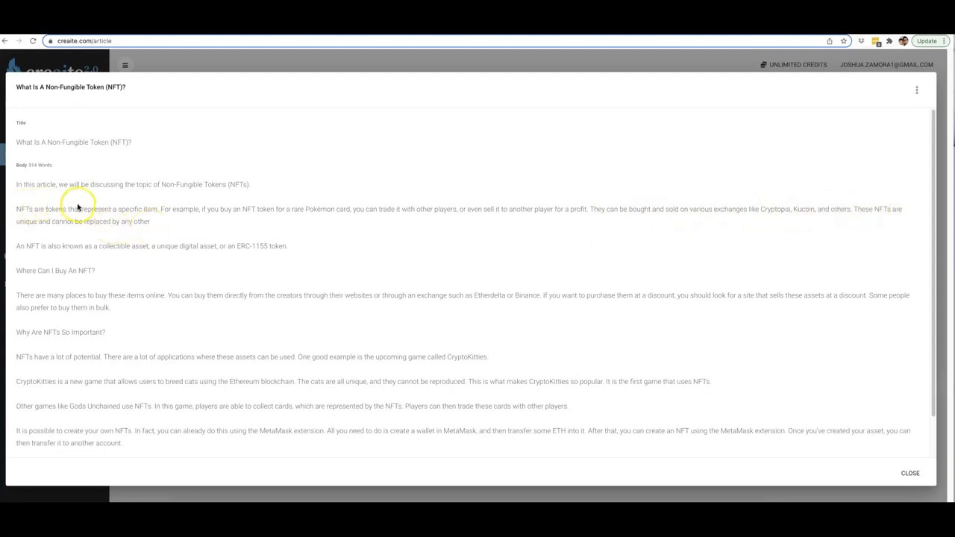
scroll(down, 3)
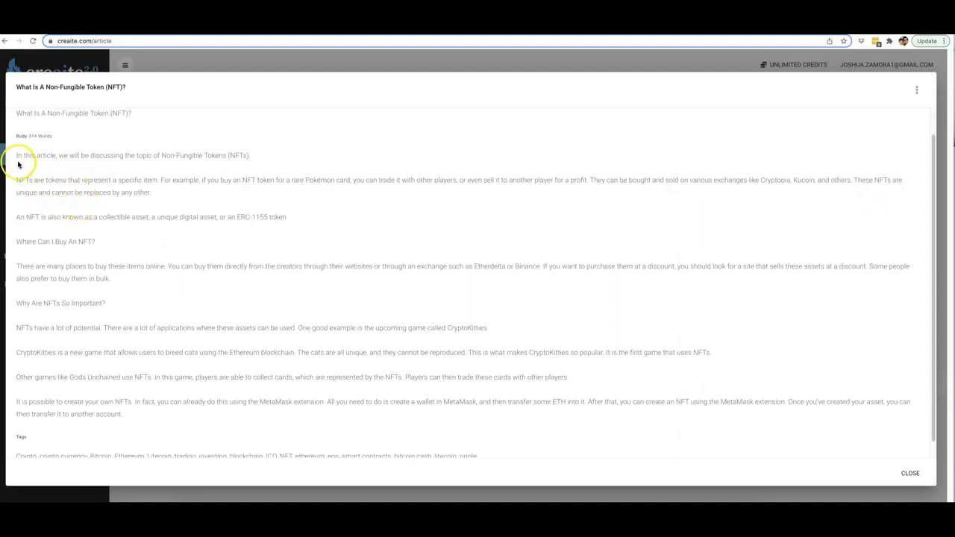
double_click(82, 241)
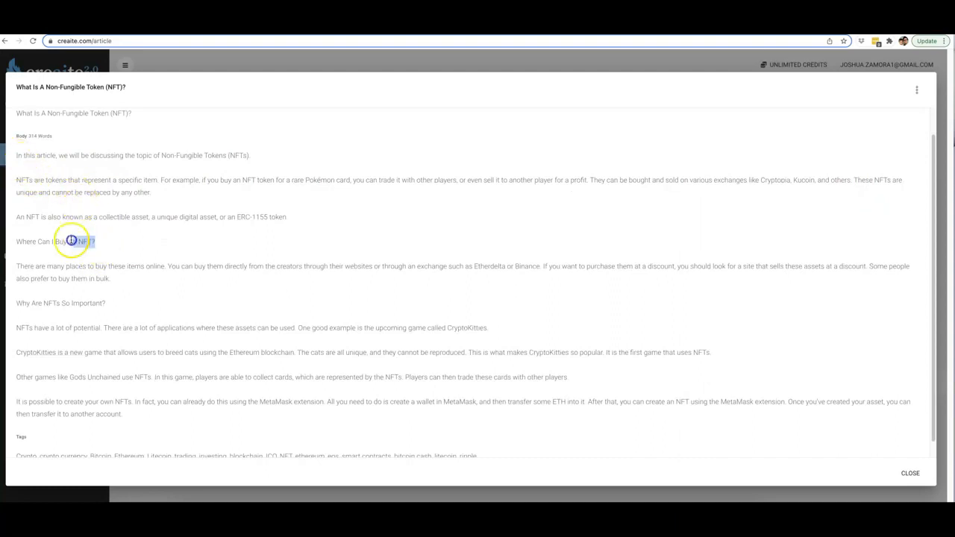
triple_click(55, 241)
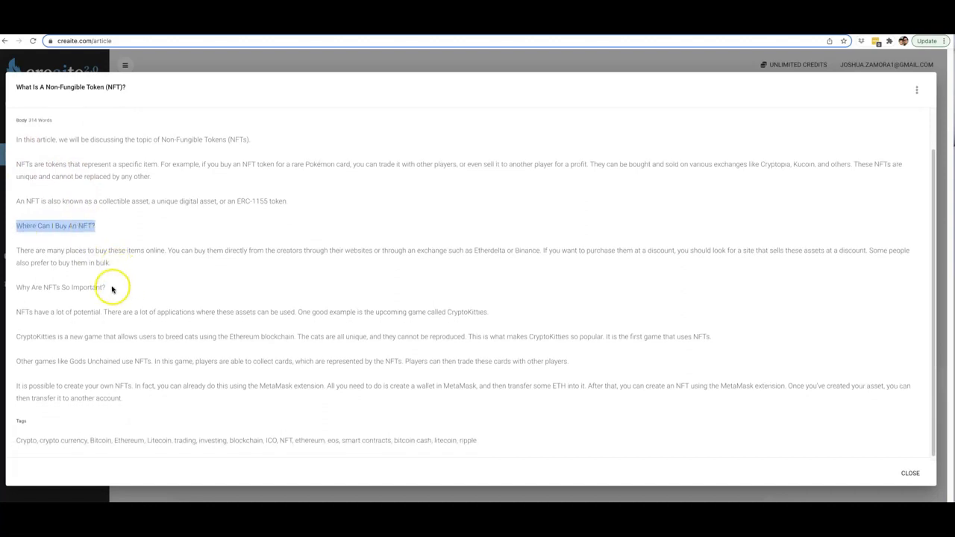
double_click(60, 287)
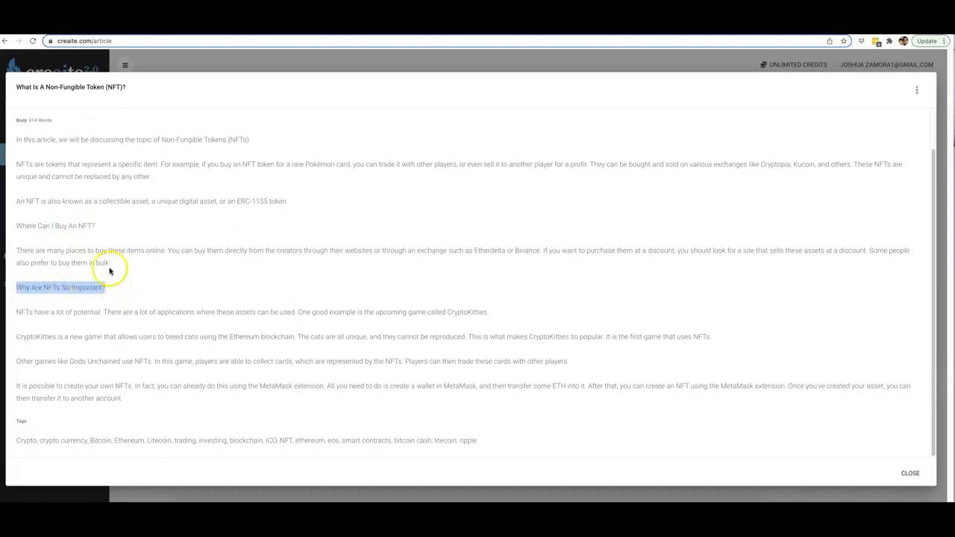
scroll(down, 3)
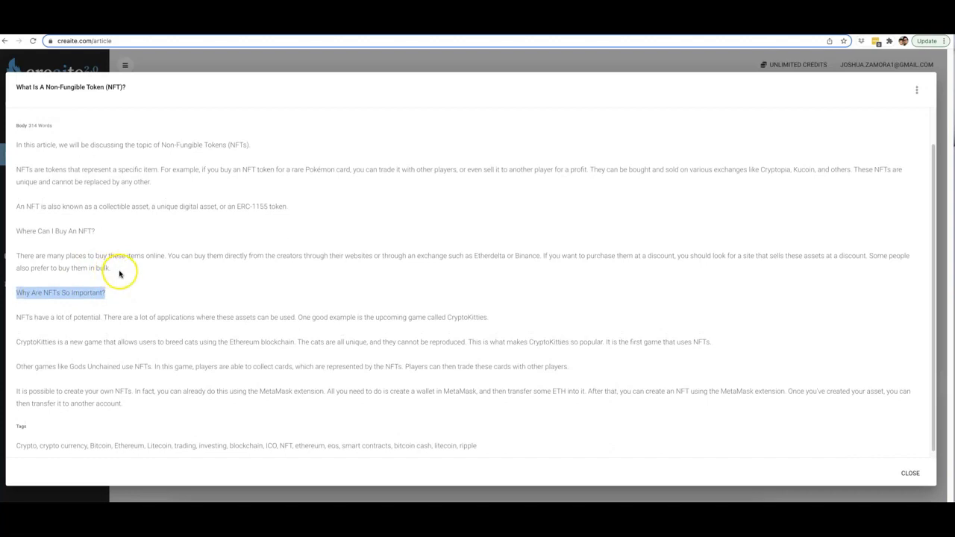
scroll(down, 3)
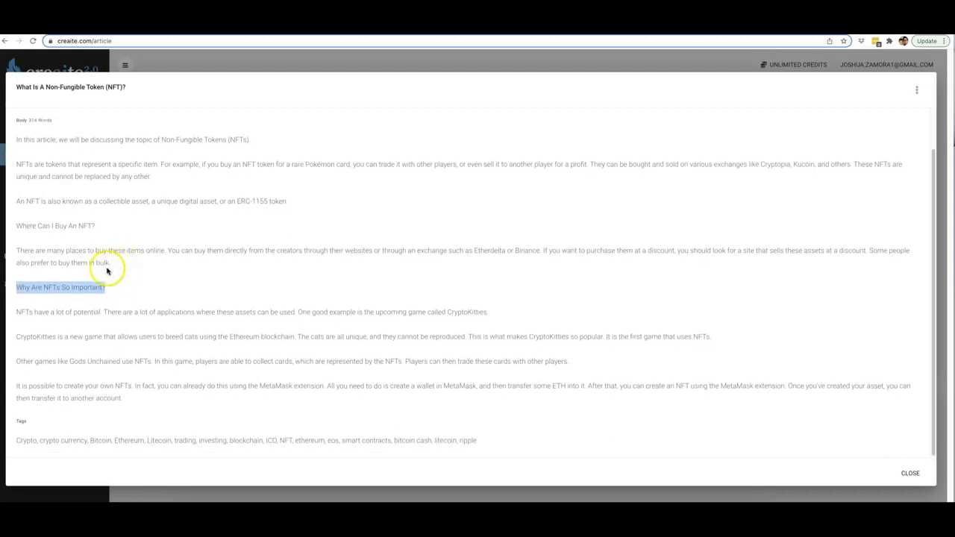
mouse_move(77, 301)
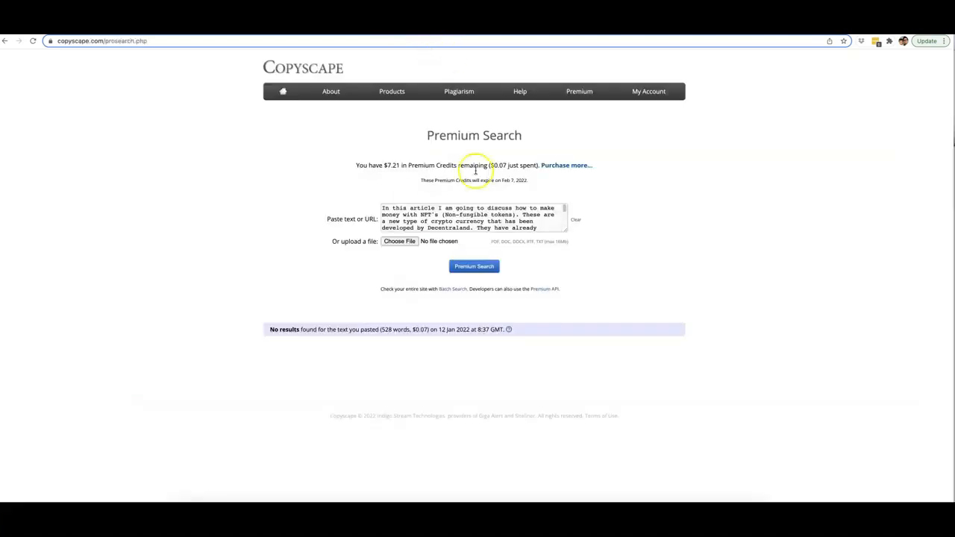
Log back into Copyscape and run a premium search on the pasted NFT article.
triple_click(473, 216)
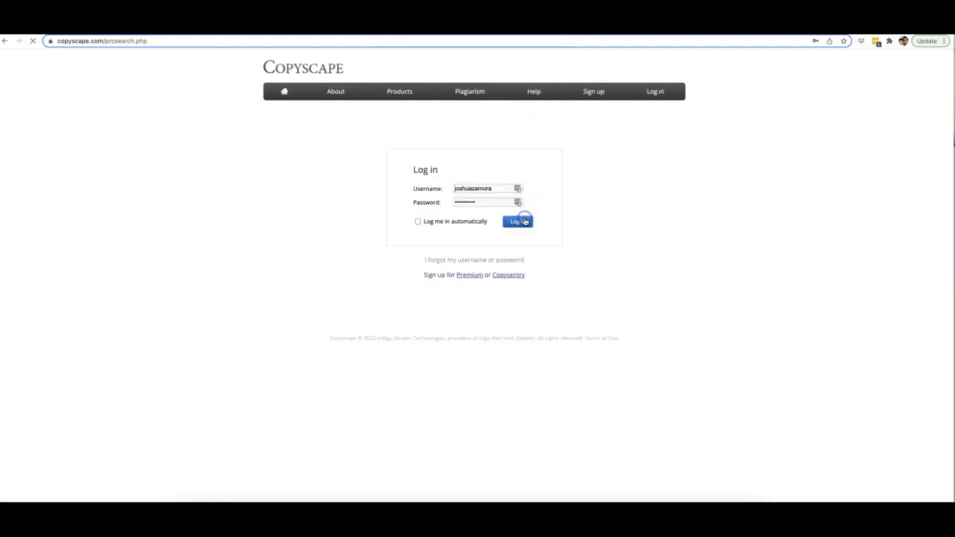
click(518, 221)
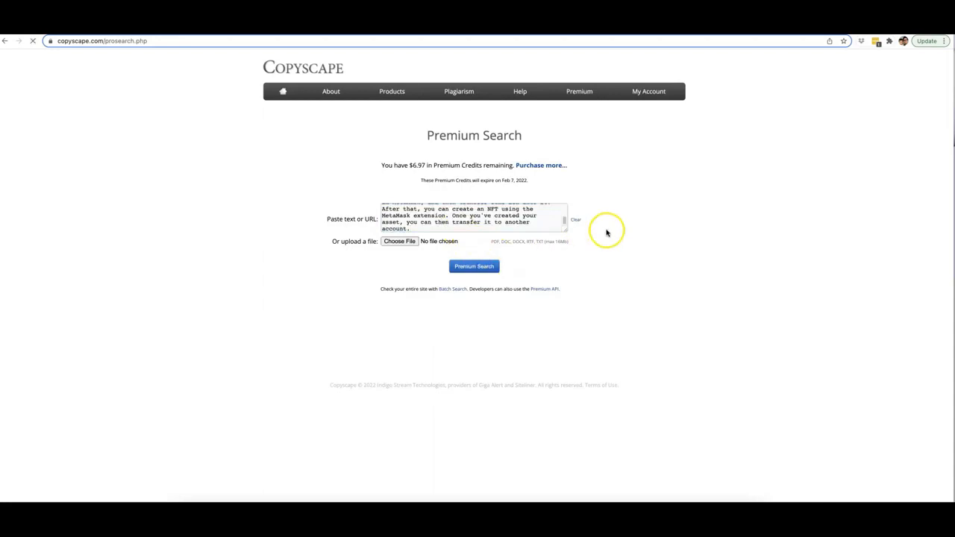
click(474, 267)
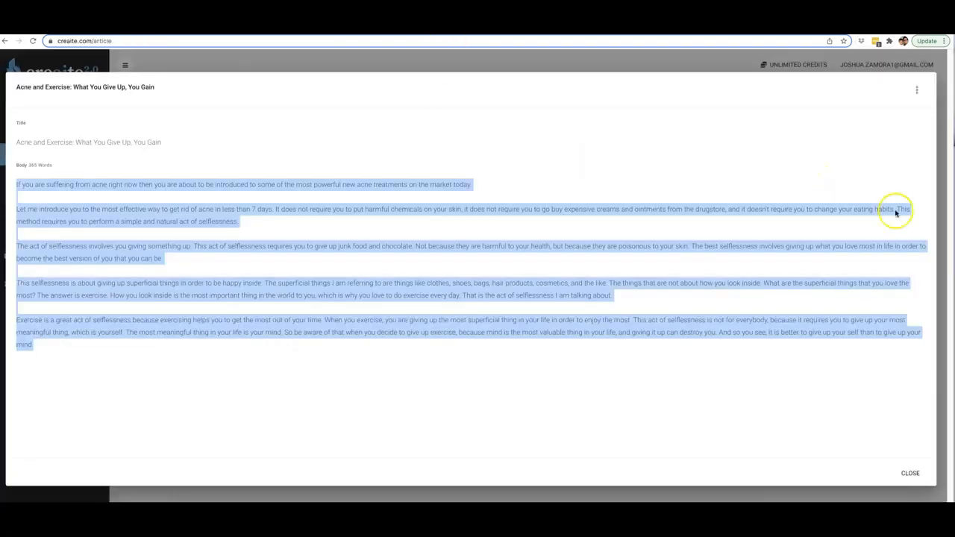
Close the acne article and open the 519-word 'Investing in Cryptocurrency' article.
click(911, 473)
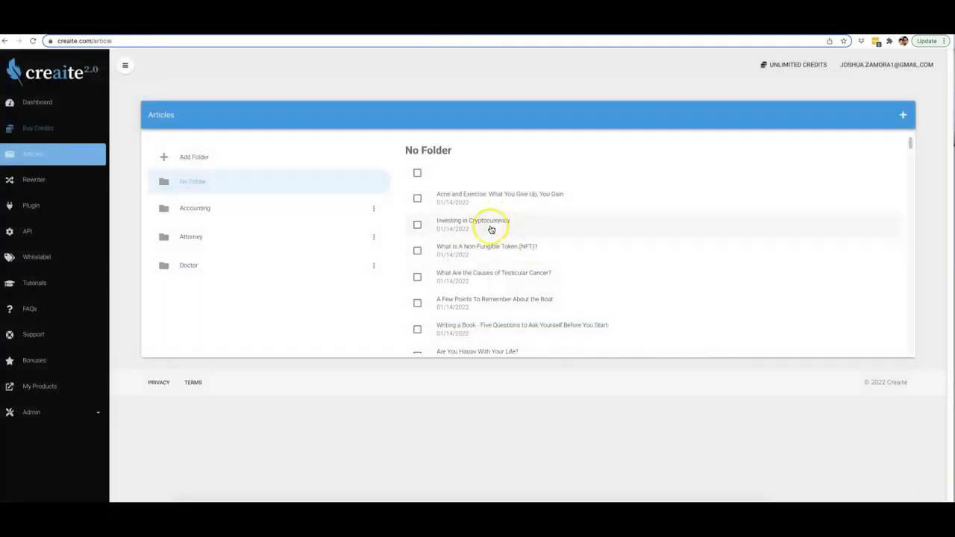
click(473, 221)
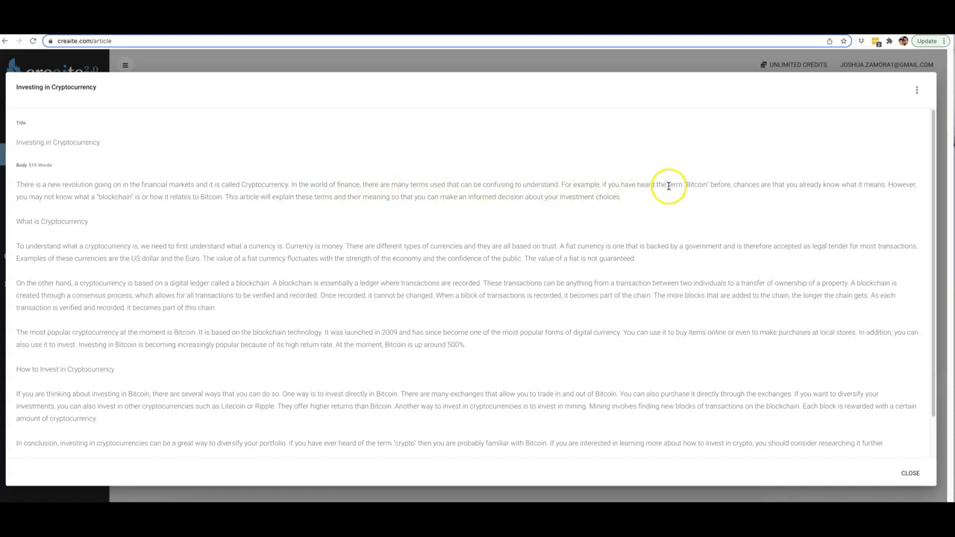
mouse_move(769, 186)
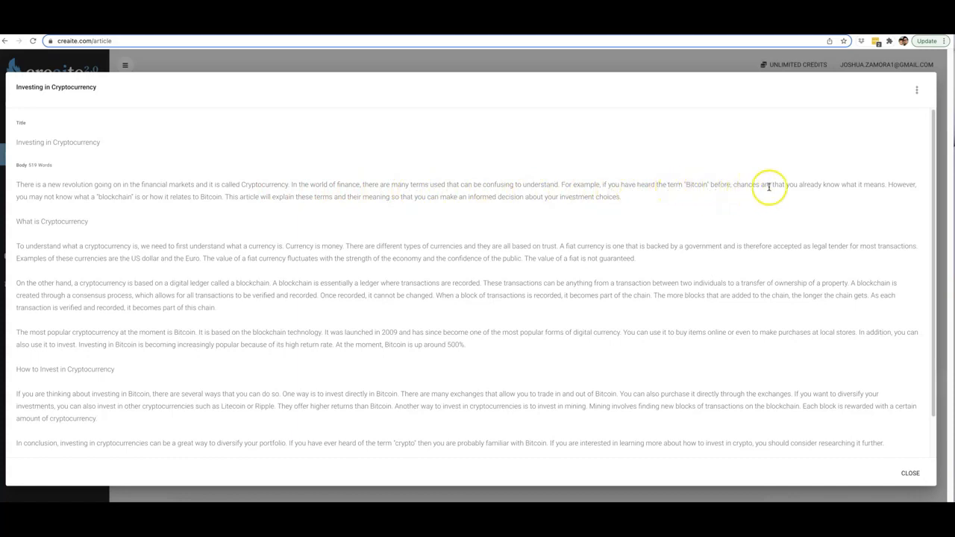
mouse_move(42, 192)
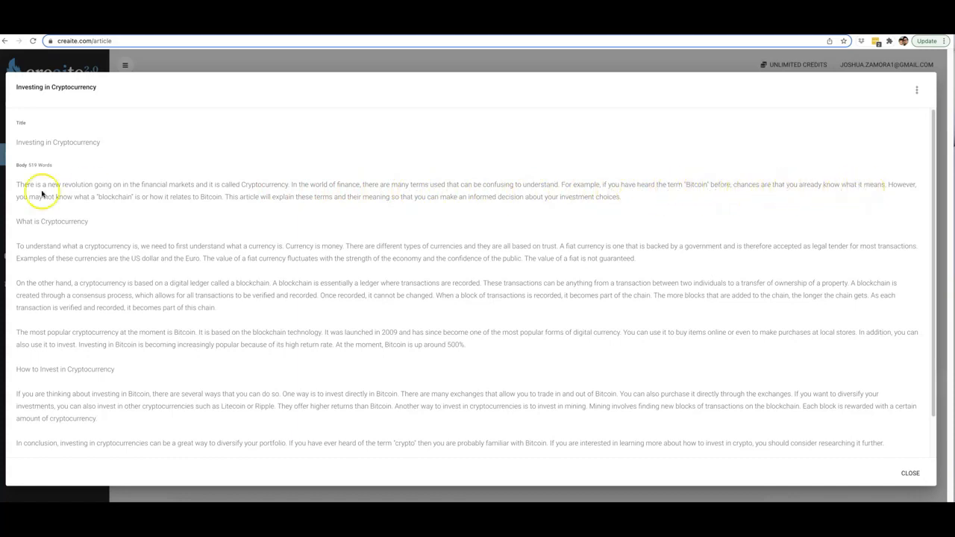
mouse_move(183, 205)
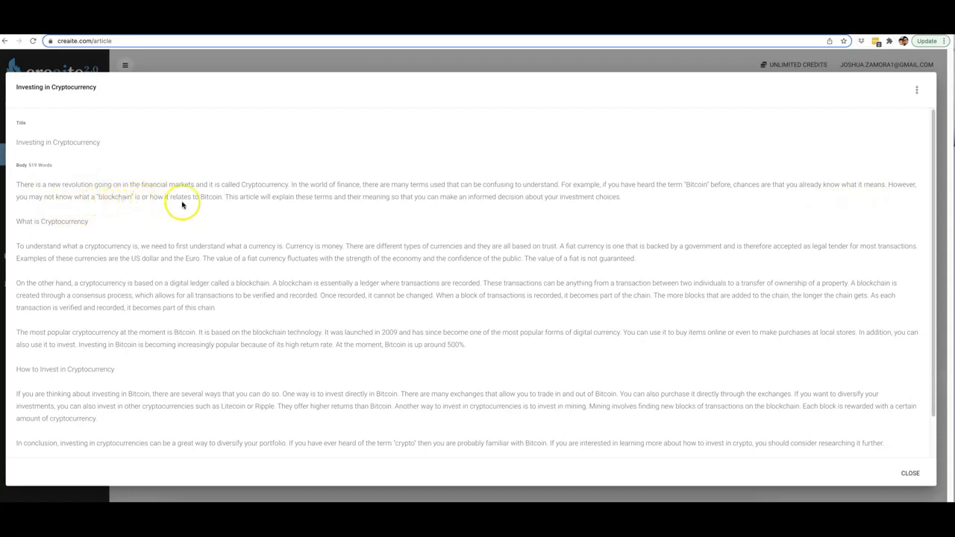
mouse_move(321, 210)
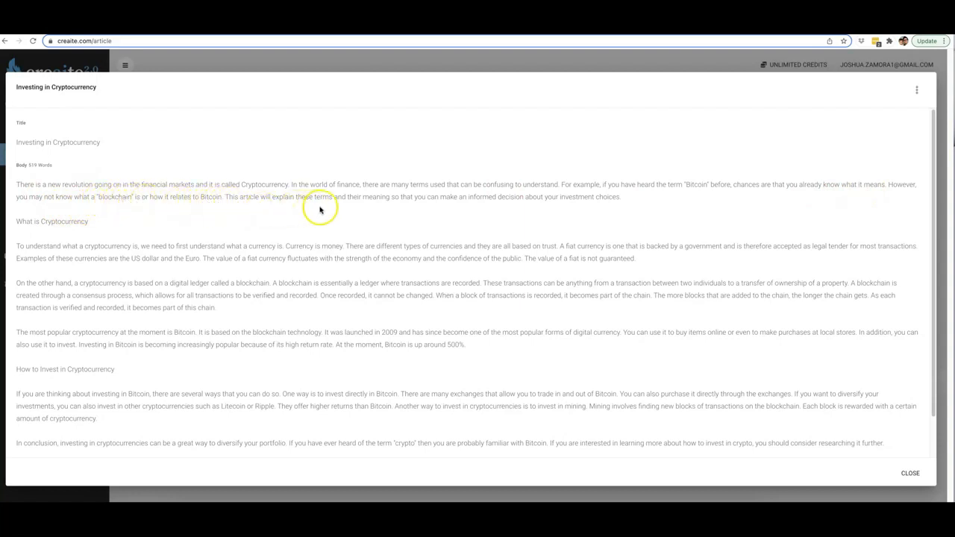
mouse_move(468, 205)
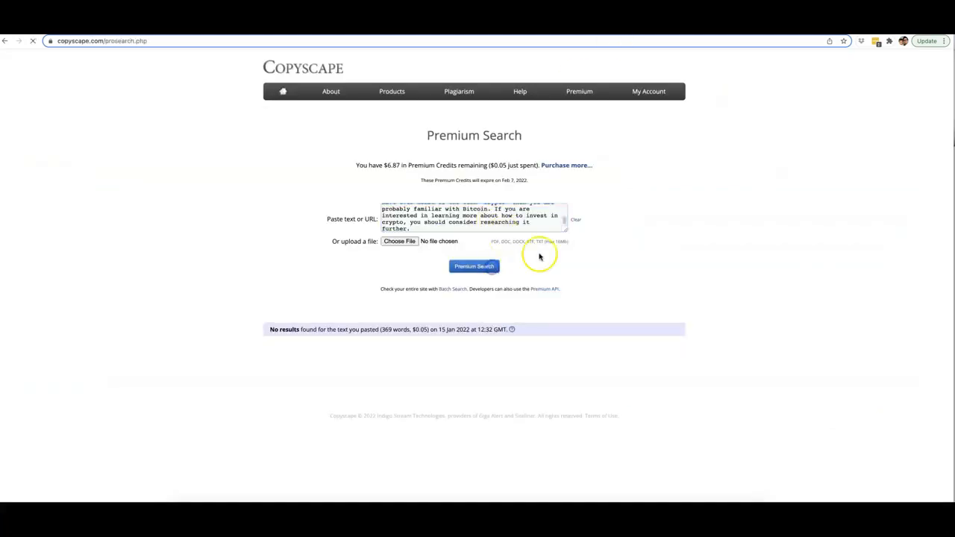
Run a Copyscape premium search on the 369-word cryptocurrency text.
click(474, 267)
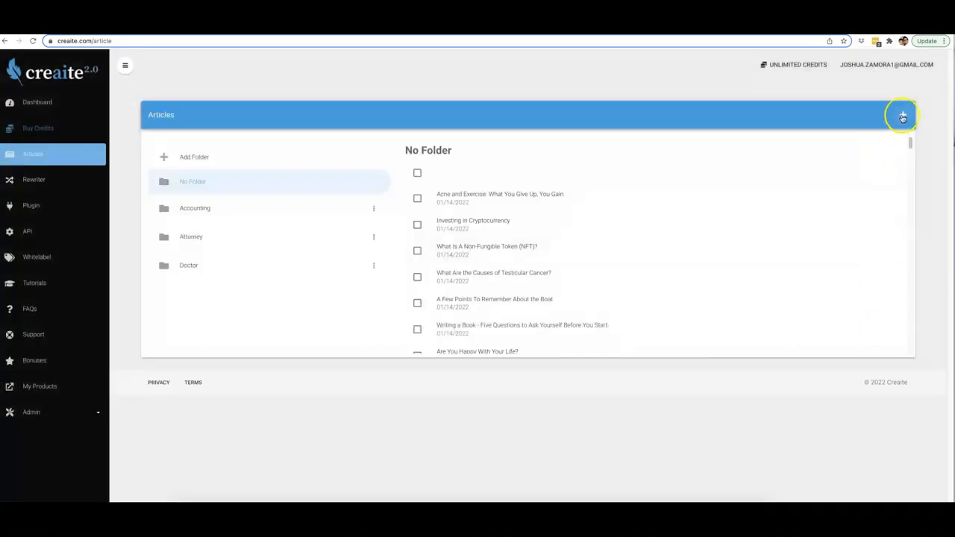
Start a new article and pick Advertising as its niche.
click(902, 115)
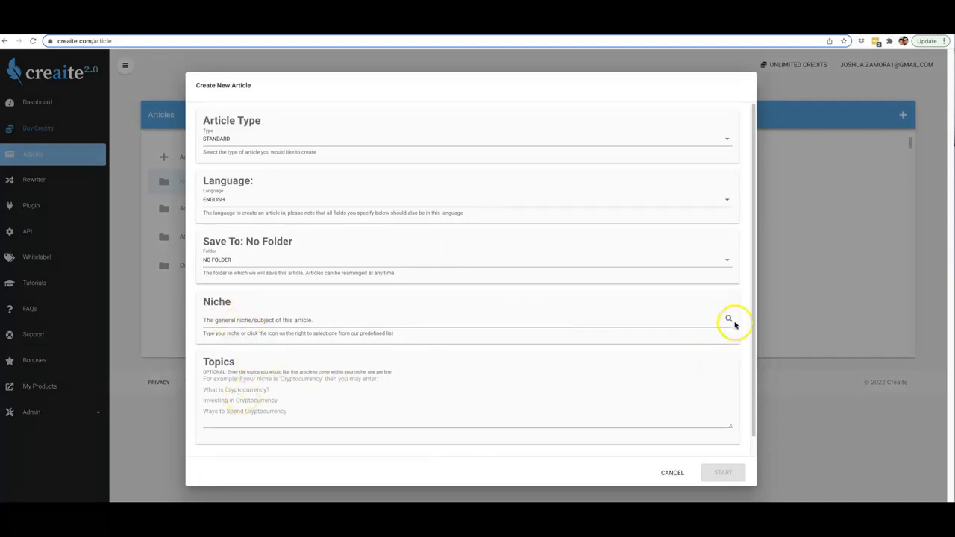
click(729, 319)
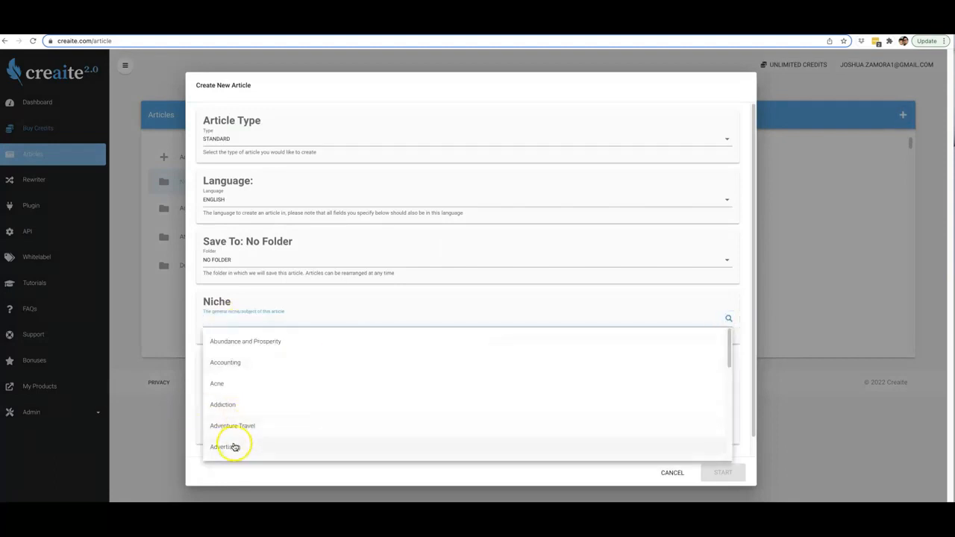
click(223, 446)
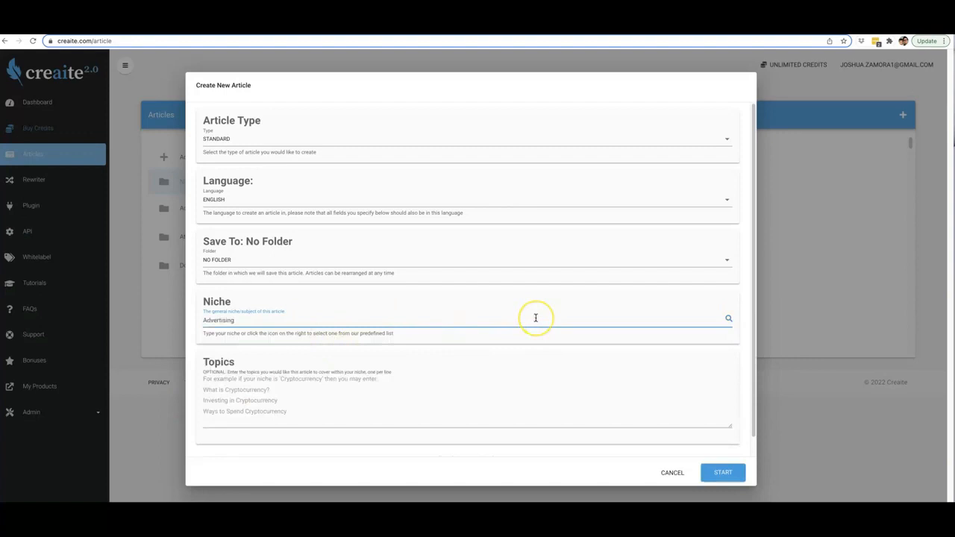
Cancel the form, then open and close the making-money-with-NFTs article after copying it.
click(671, 473)
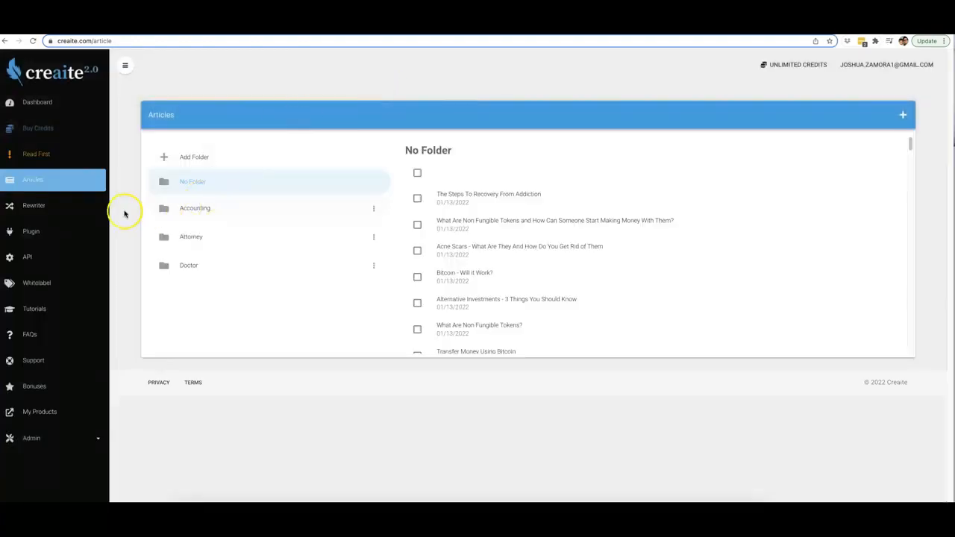
click(555, 220)
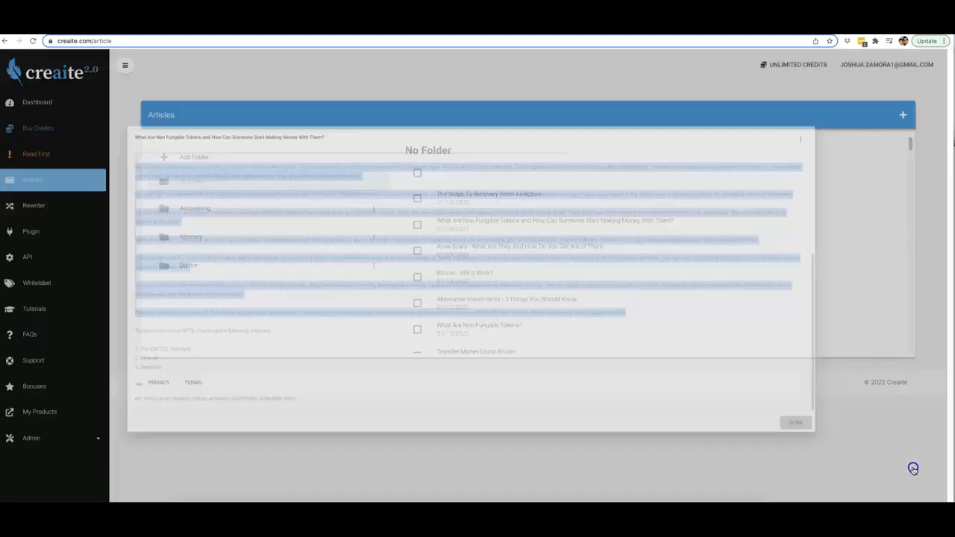
click(34, 205)
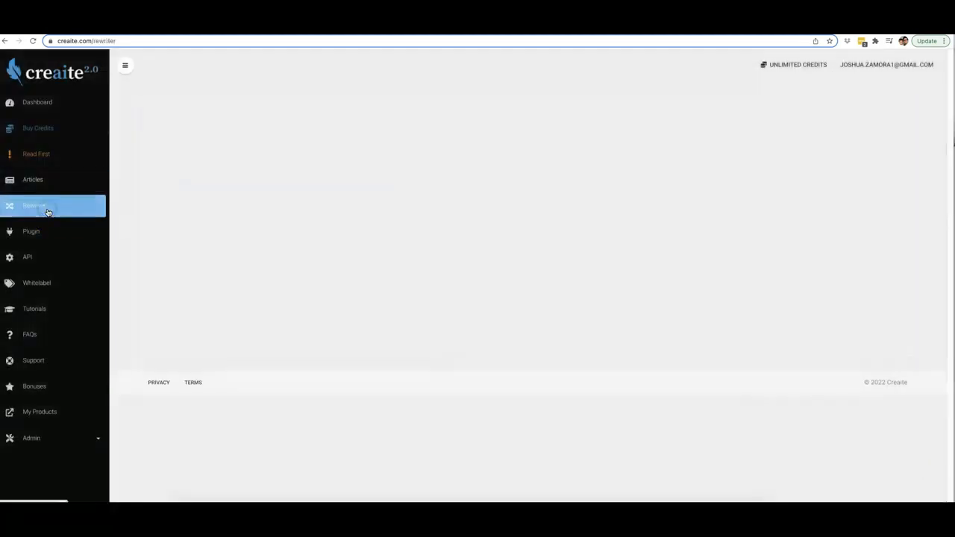
Open the Rewriter to load the 633-word NFT article as text to rewrite.
click(33, 206)
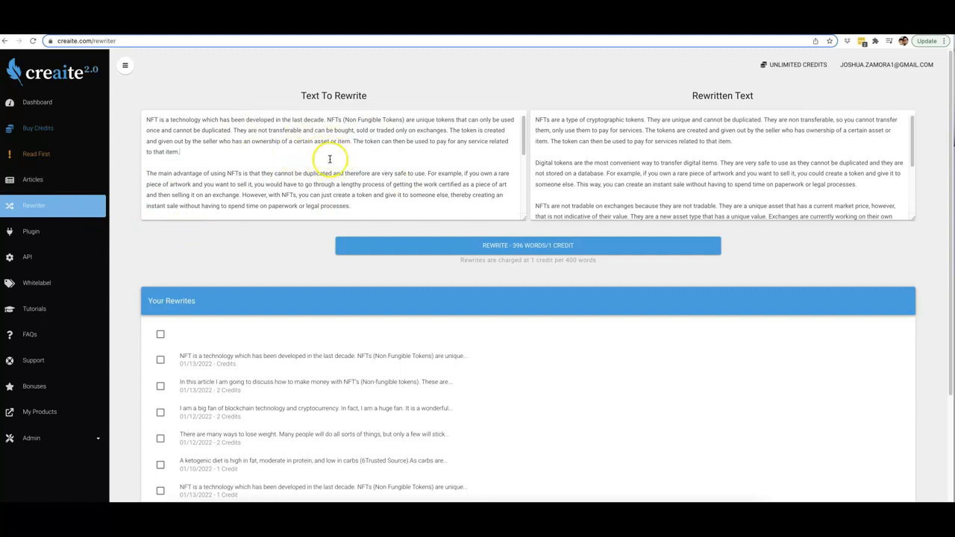
mouse_move(413, 152)
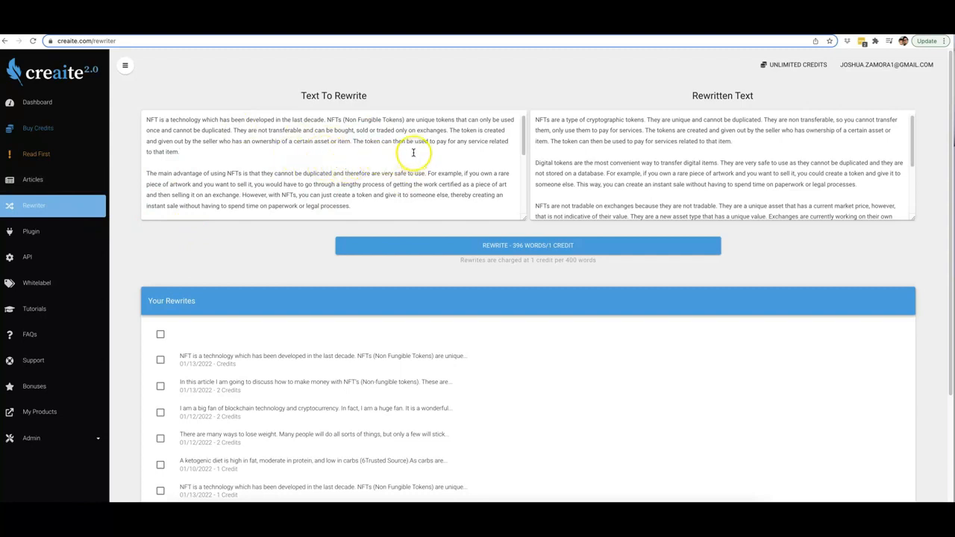
mouse_move(379, 144)
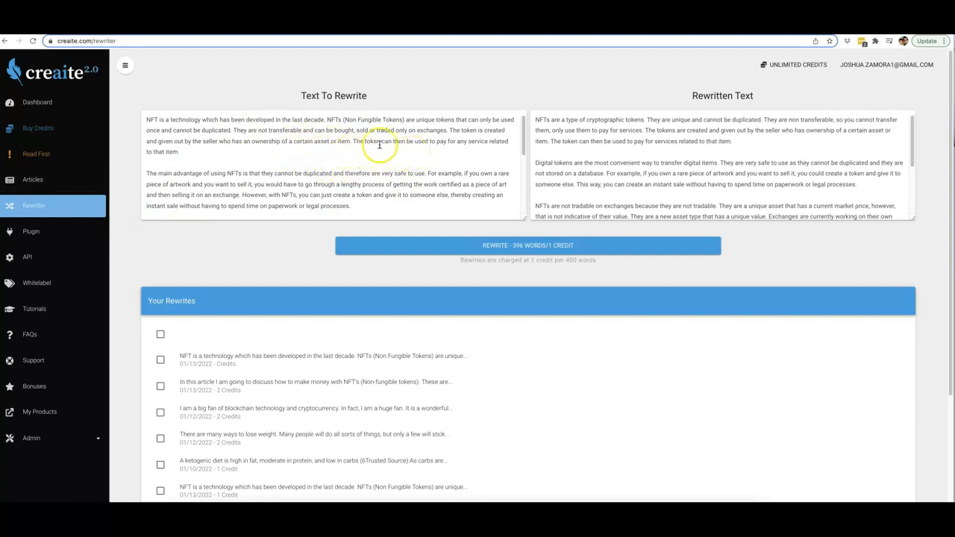
mouse_move(607, 141)
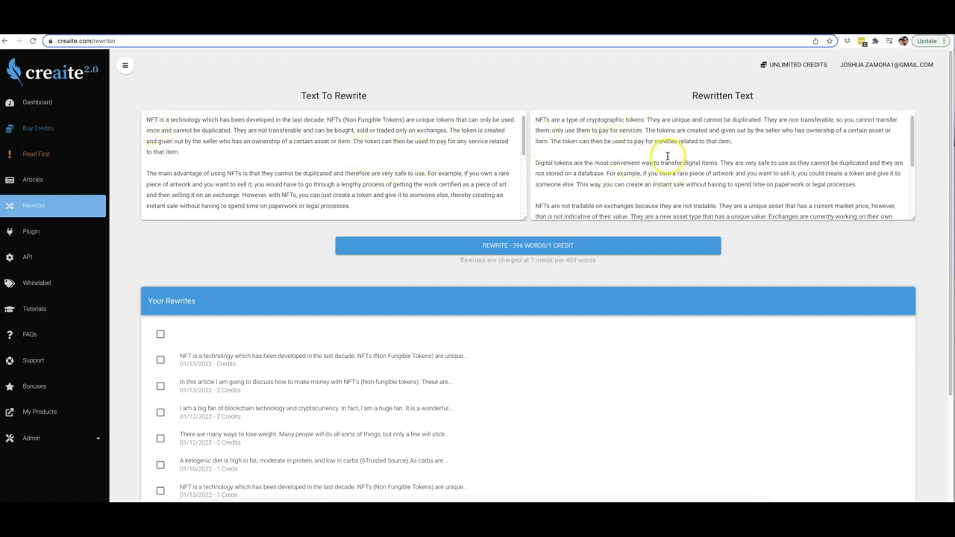
mouse_move(699, 141)
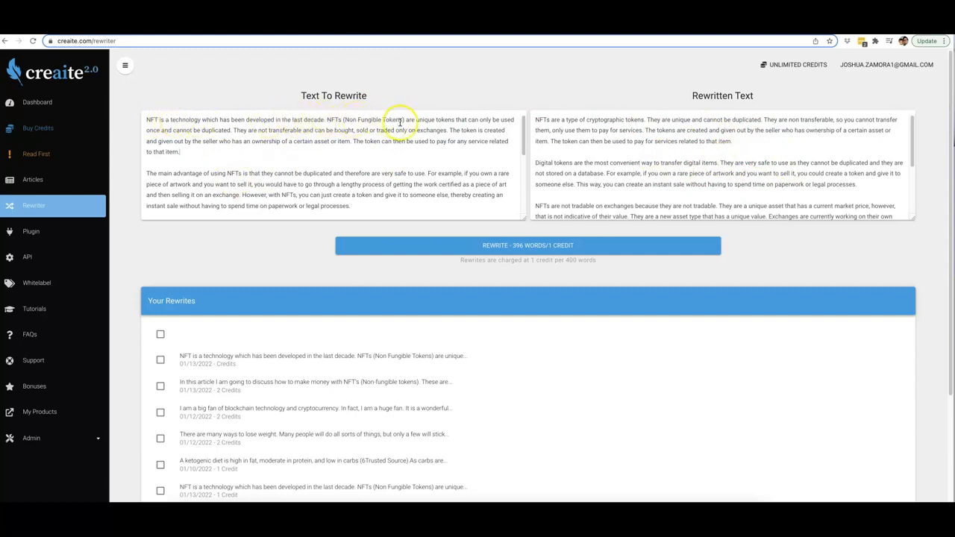
mouse_move(244, 137)
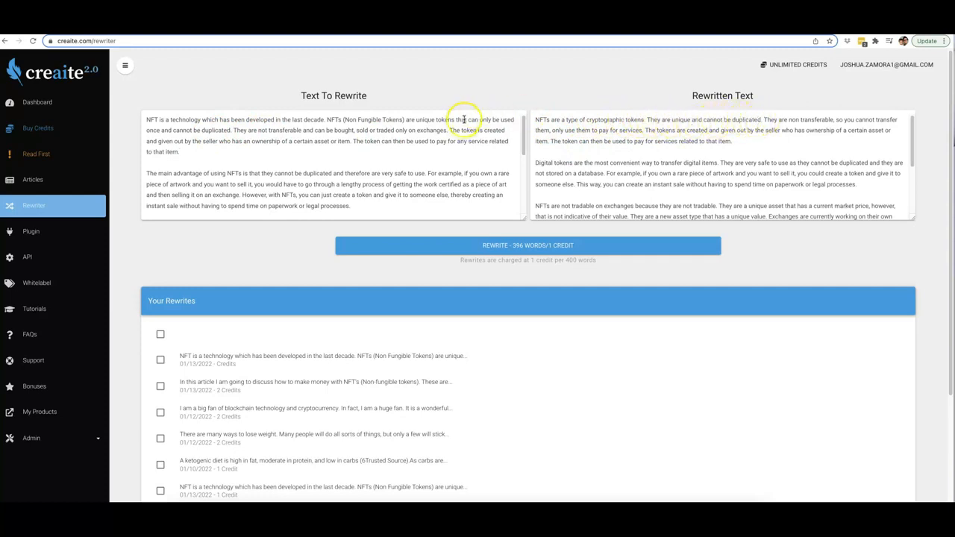
mouse_move(183, 131)
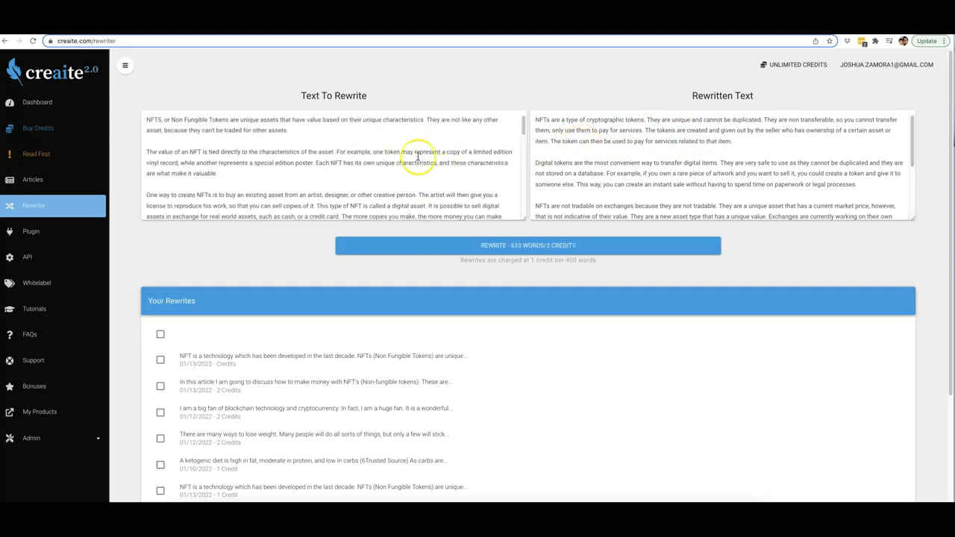
mouse_move(376, 162)
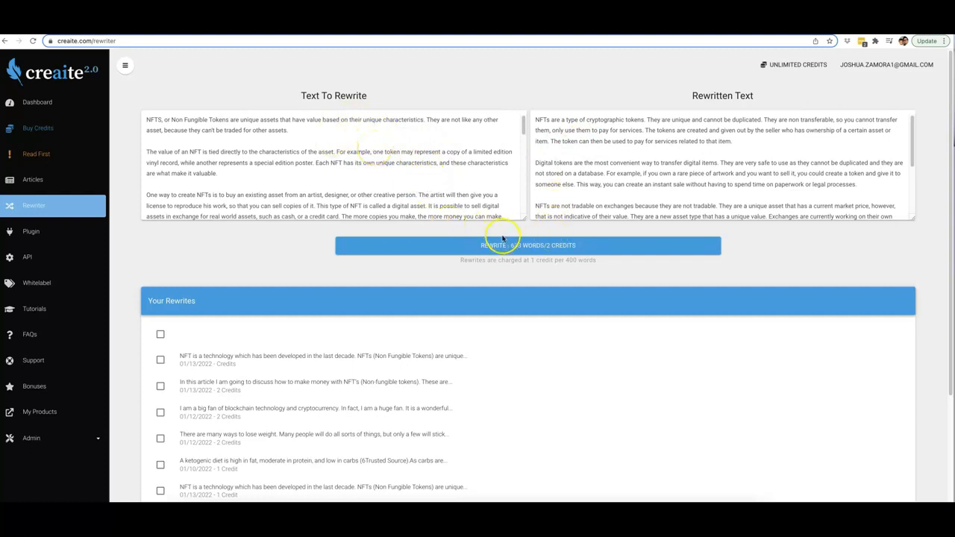
Rewrite the 633-word NFT text into the version beginning 'A token is an asset'.
click(528, 245)
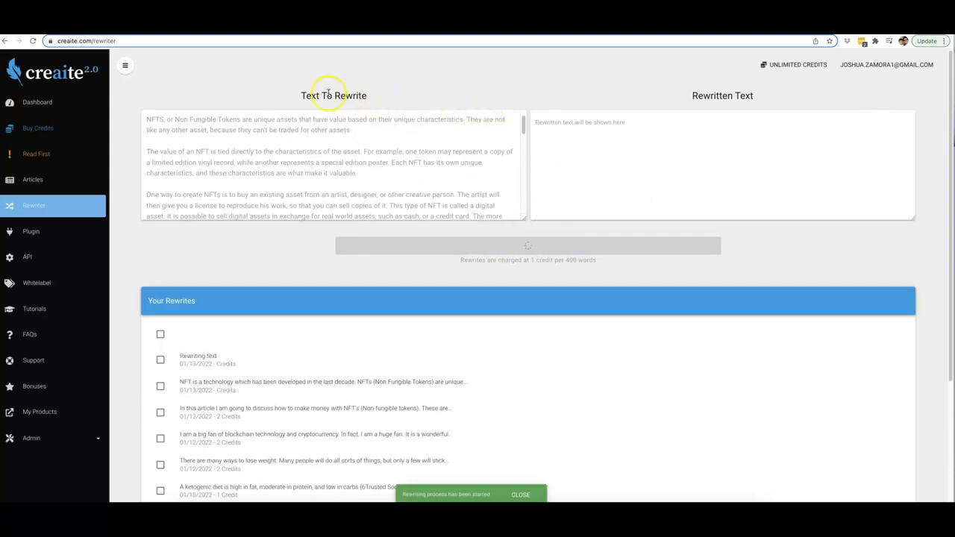
mouse_move(580, 67)
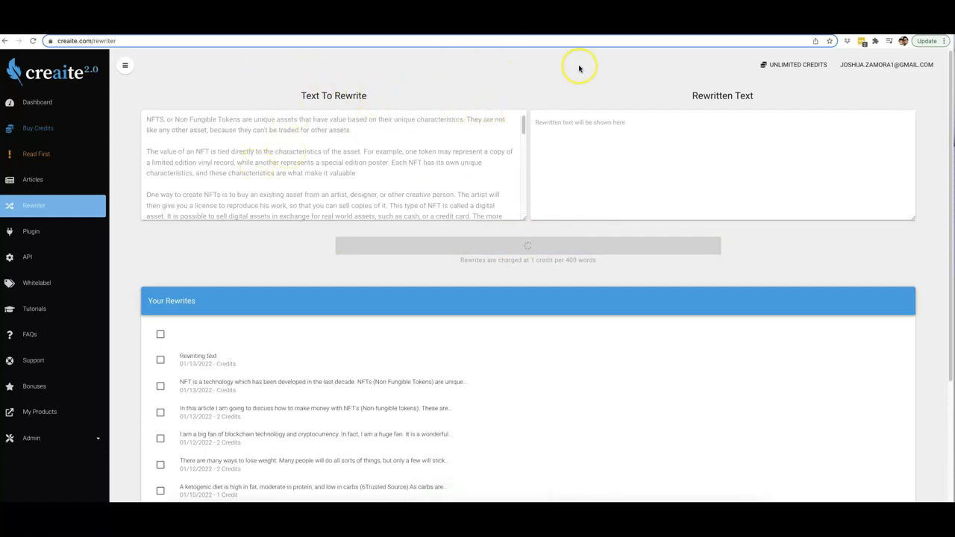
mouse_move(667, 165)
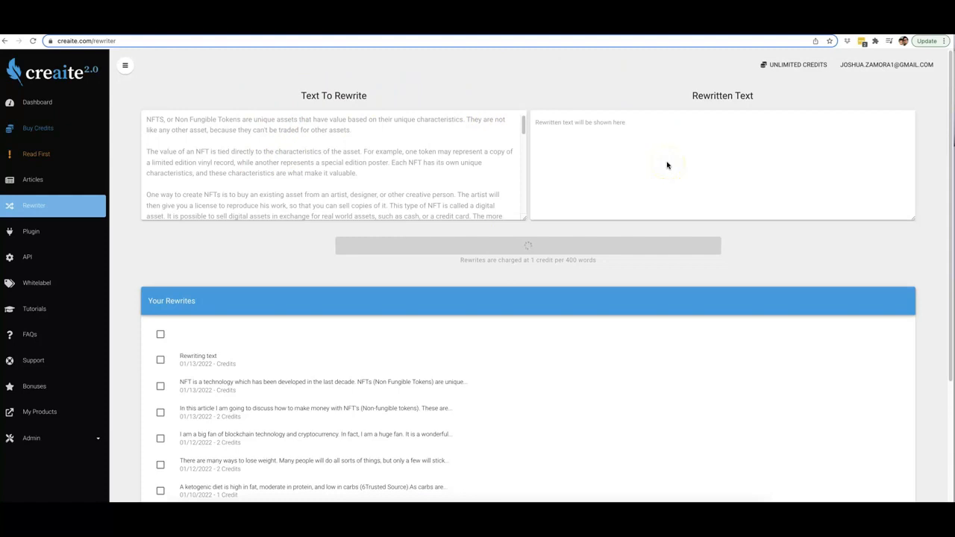
click(527, 245)
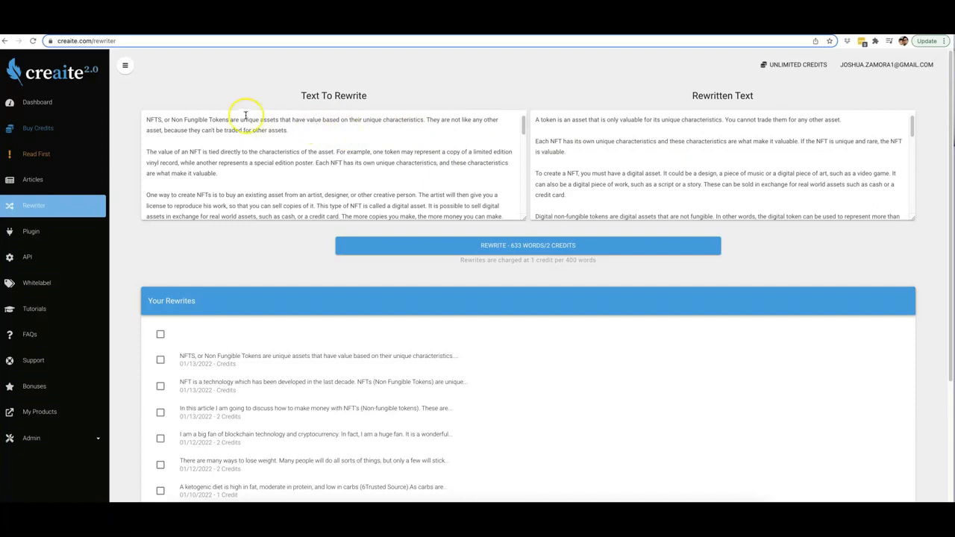
mouse_move(642, 156)
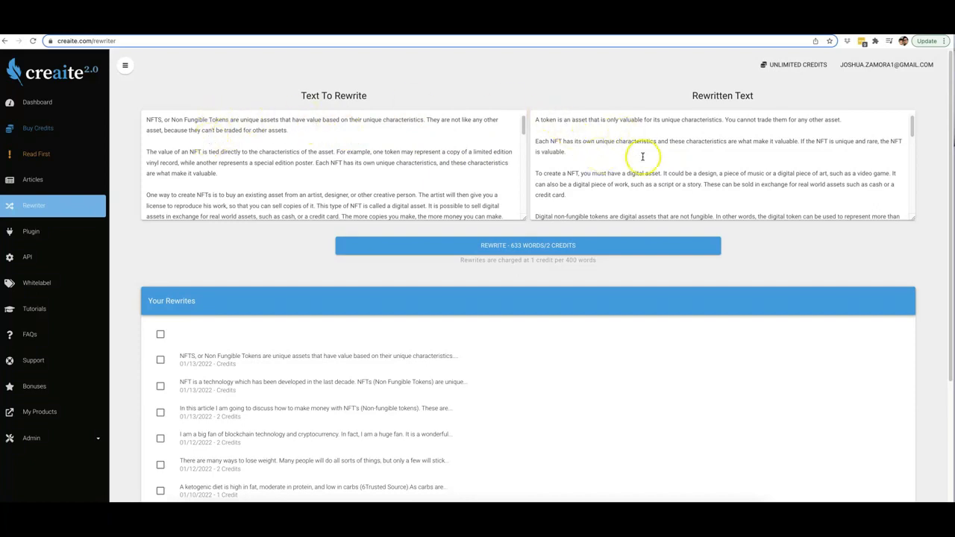
mouse_move(170, 112)
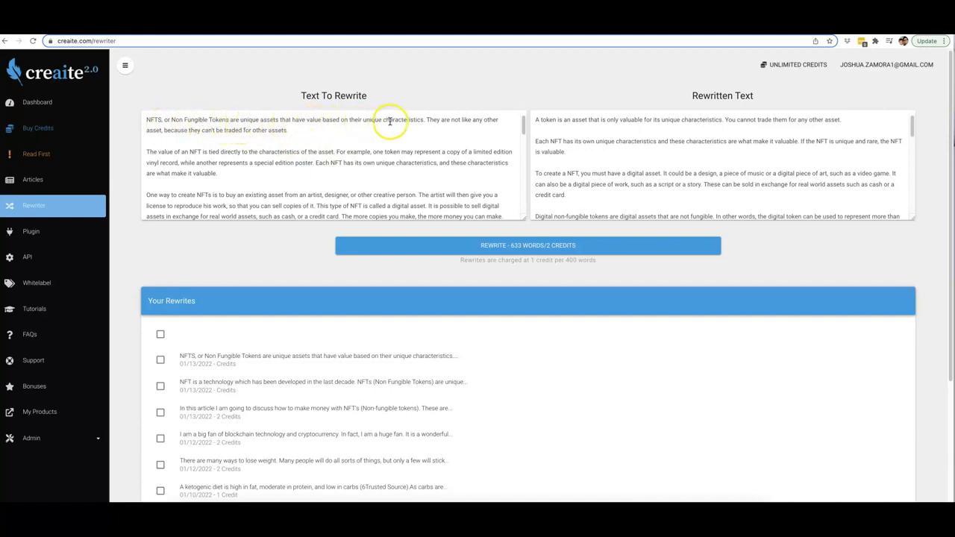
mouse_move(207, 134)
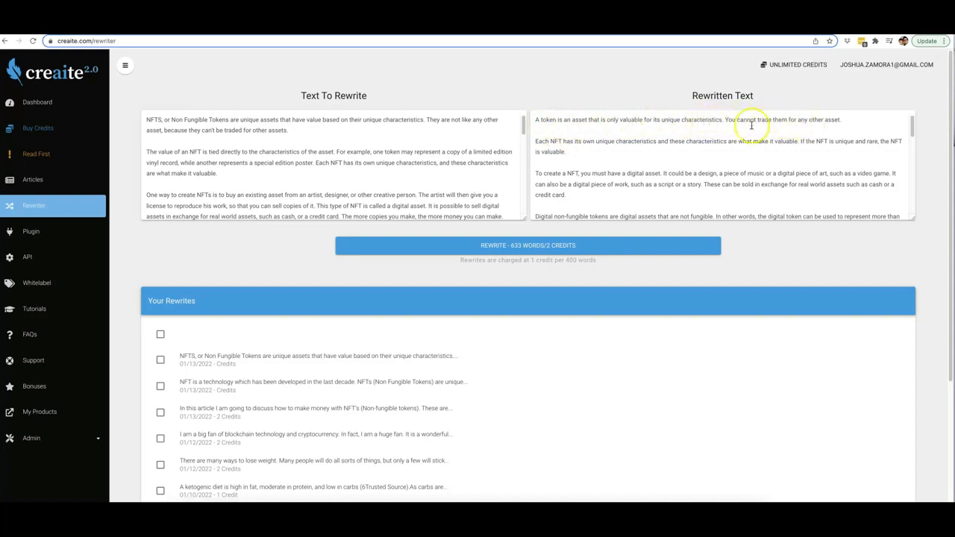
mouse_move(655, 142)
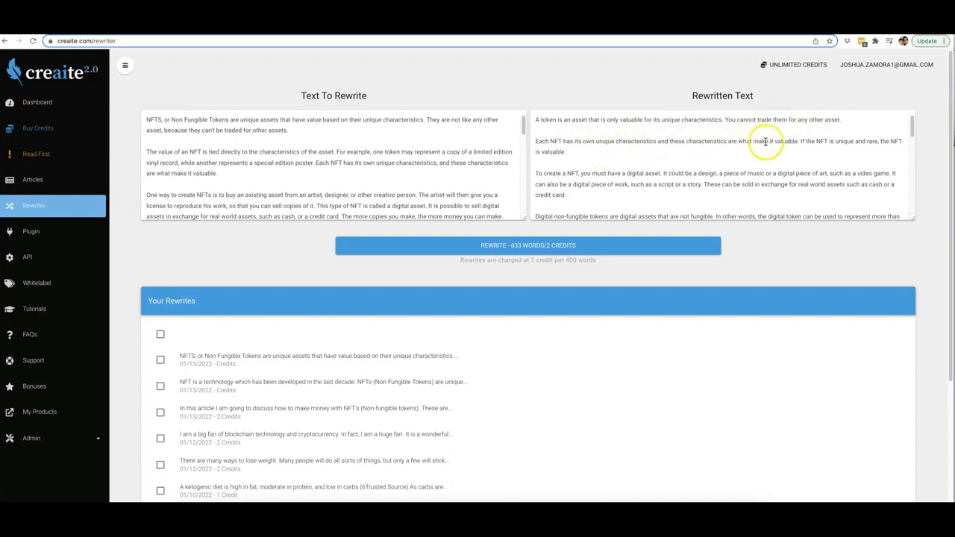
mouse_move(599, 152)
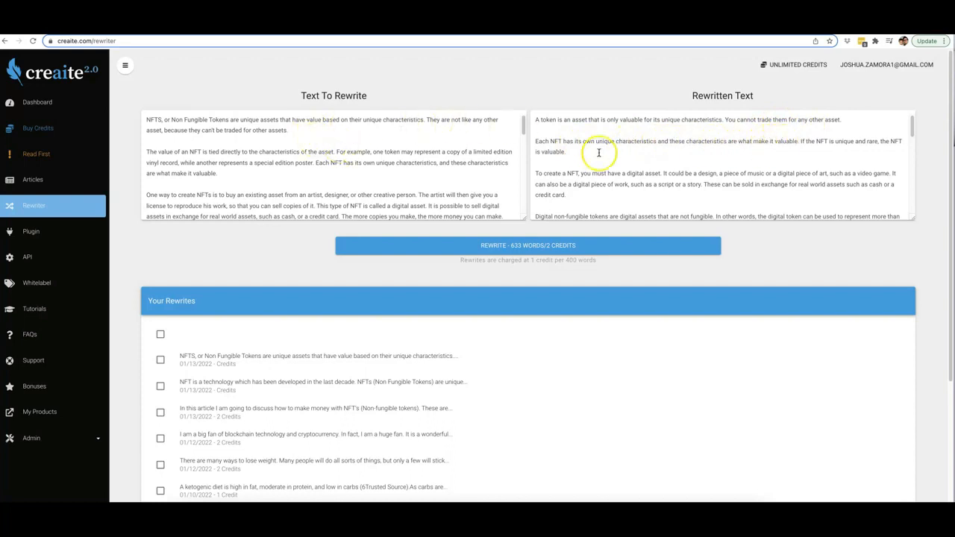
mouse_move(591, 109)
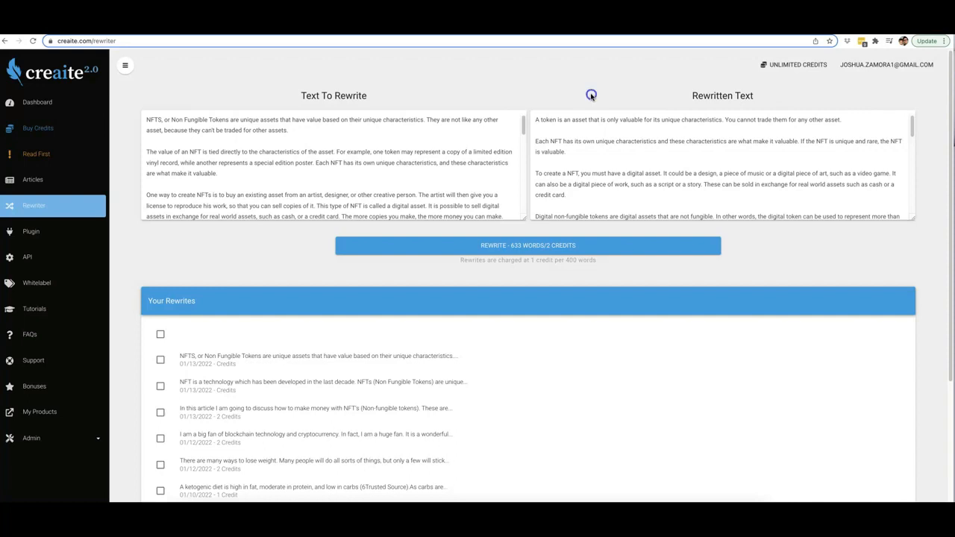
mouse_move(469, 82)
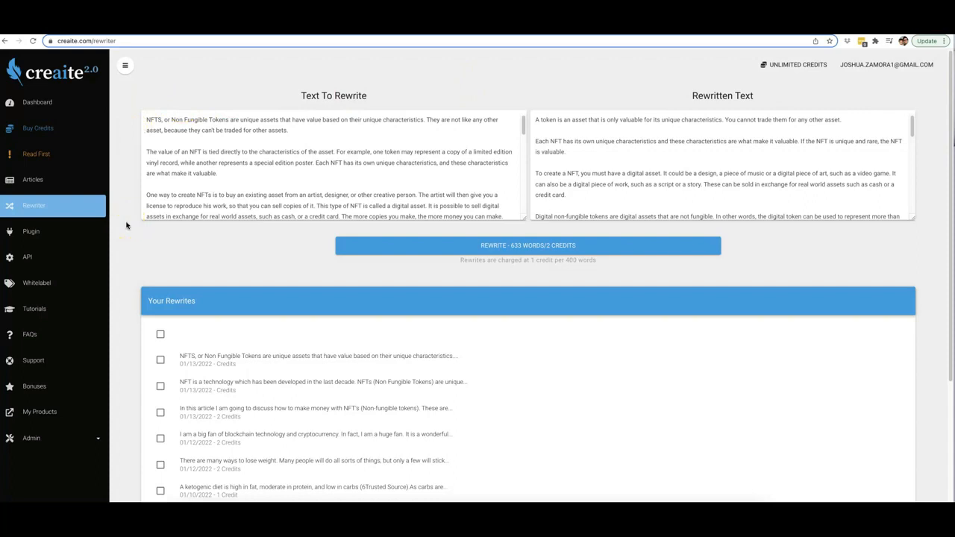
Open the saved NFT money-making article from Articles and dismiss the WordPress plugin warning.
click(33, 179)
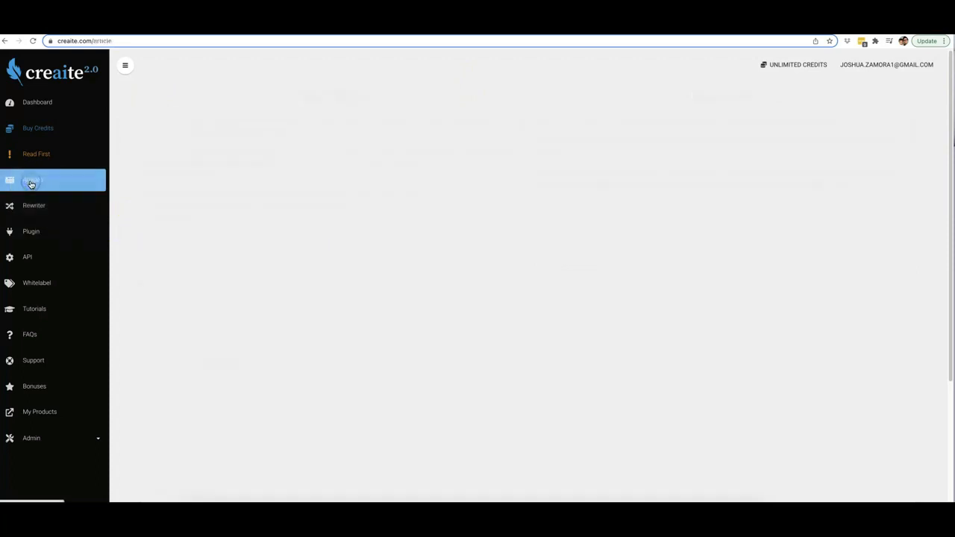
click(31, 180)
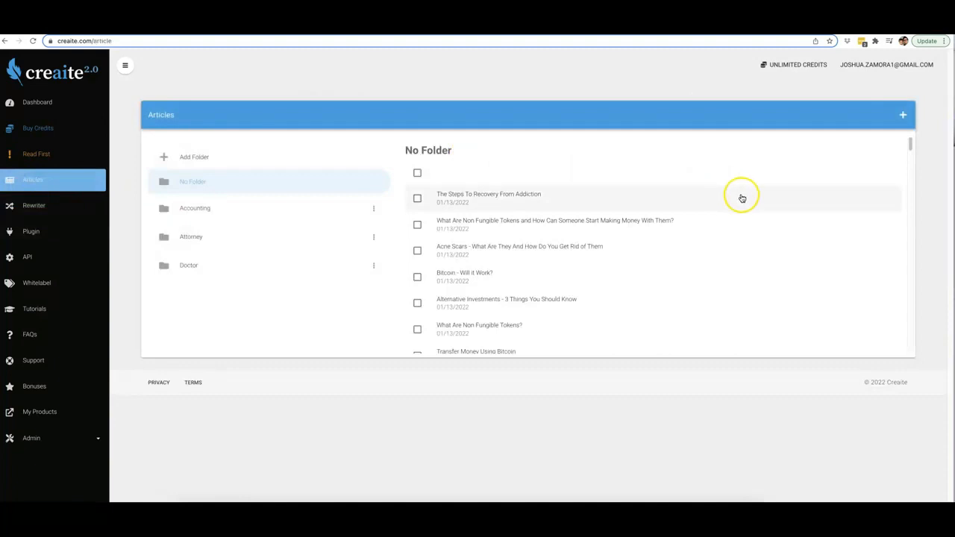
click(555, 224)
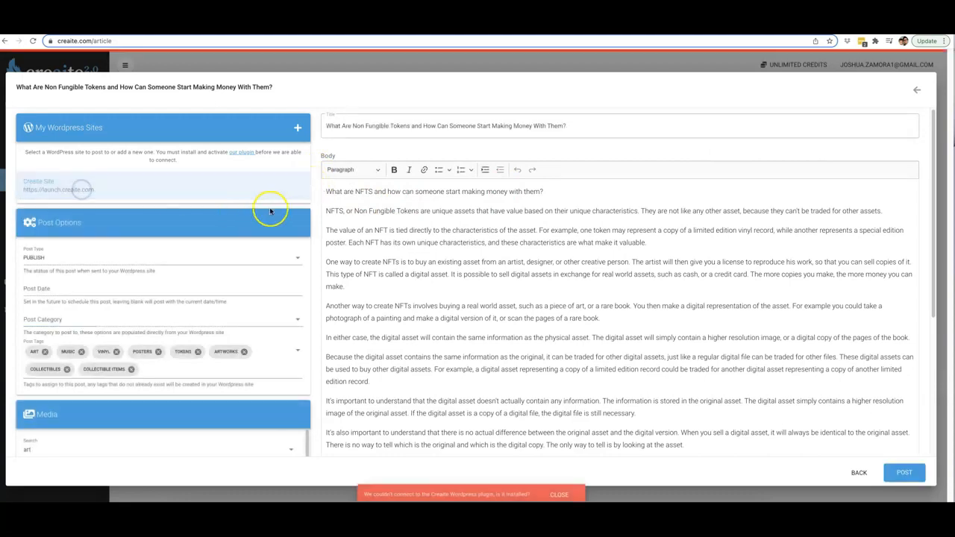
click(558, 494)
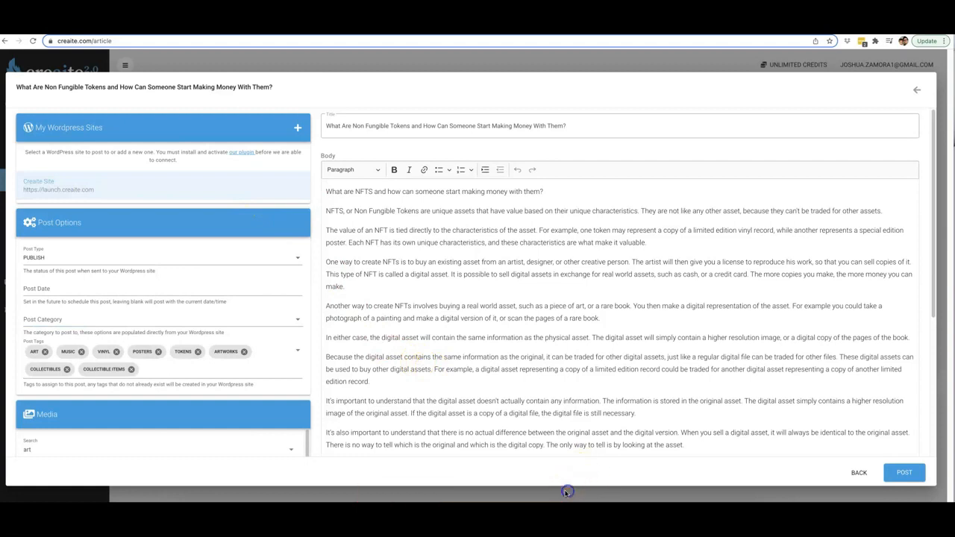
mouse_move(312, 216)
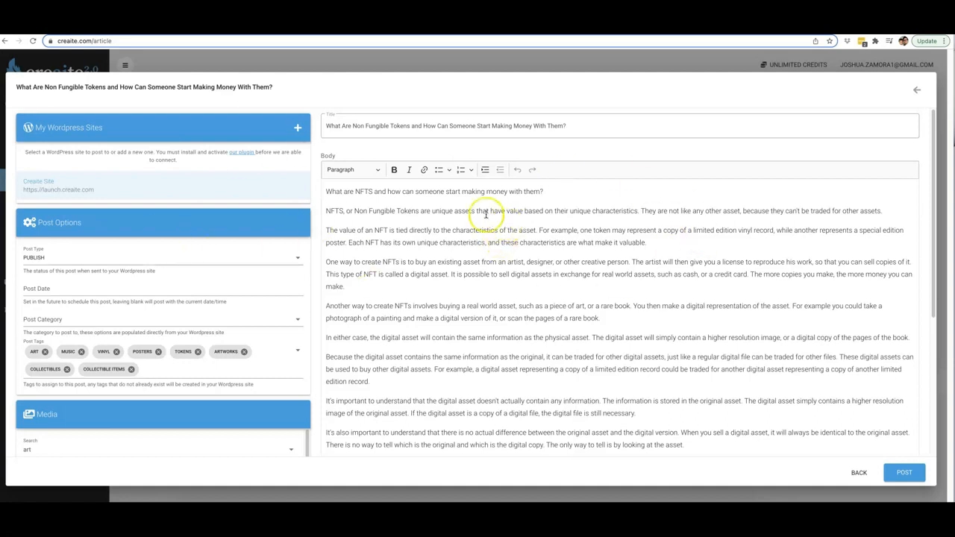
mouse_move(312, 205)
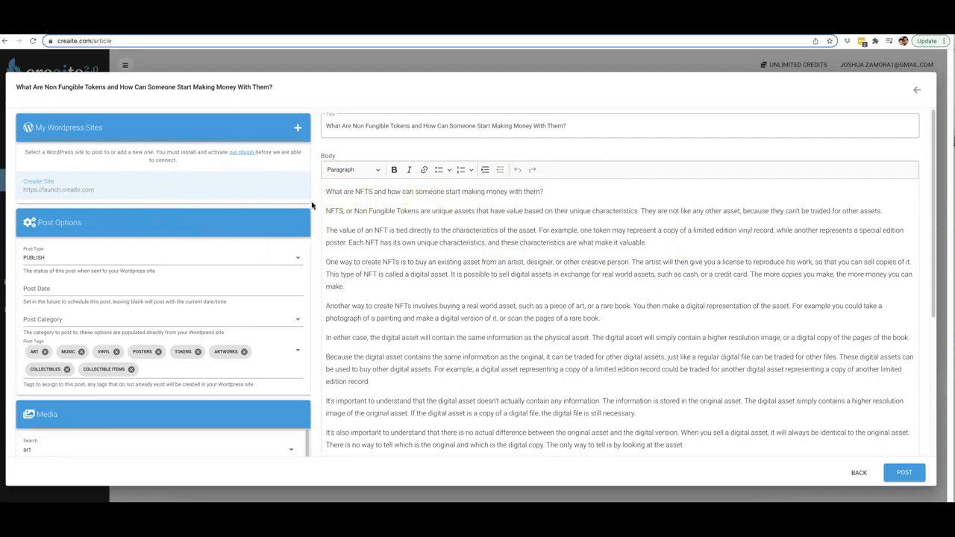
Search the Media panel for 'finance' and insert the paint-palette and calculator photos.
scroll(down, 3)
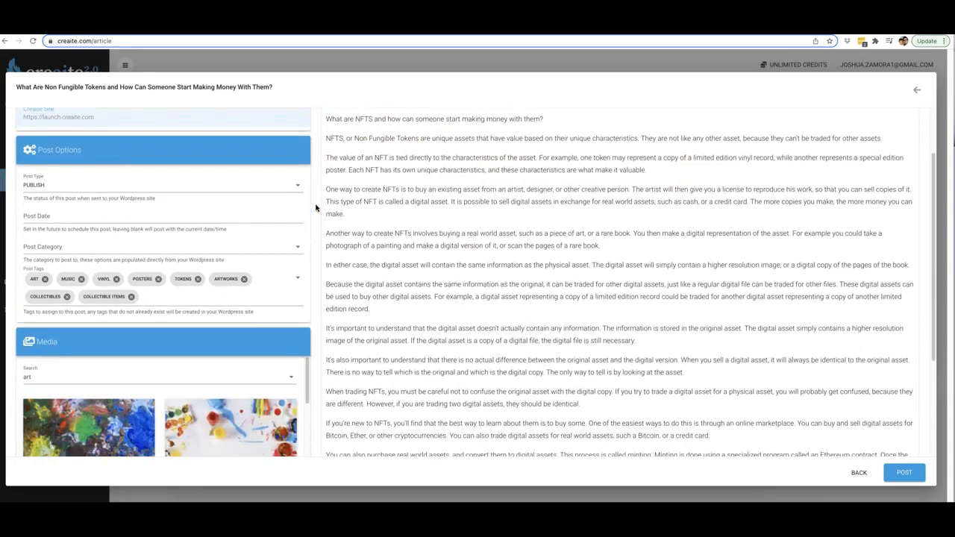
scroll(down, 3)
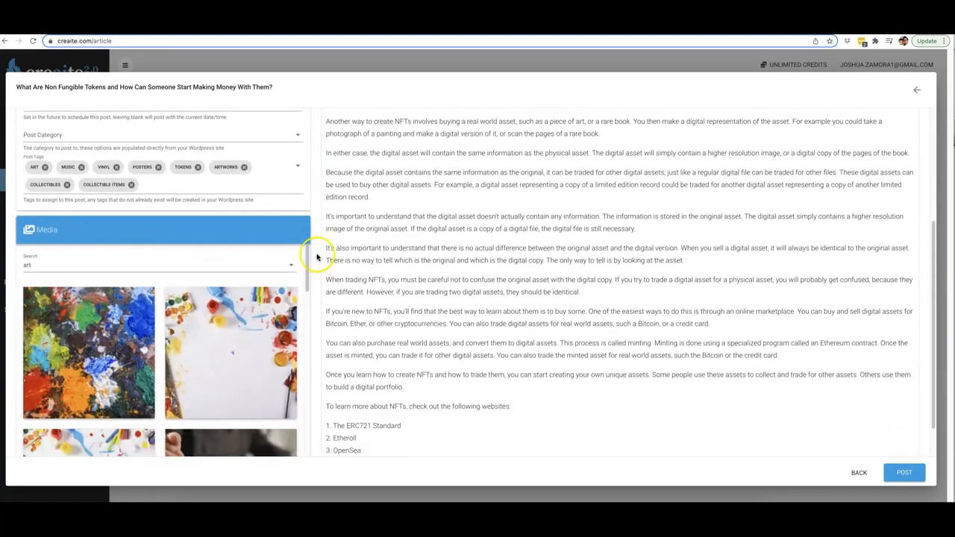
scroll(down, 3)
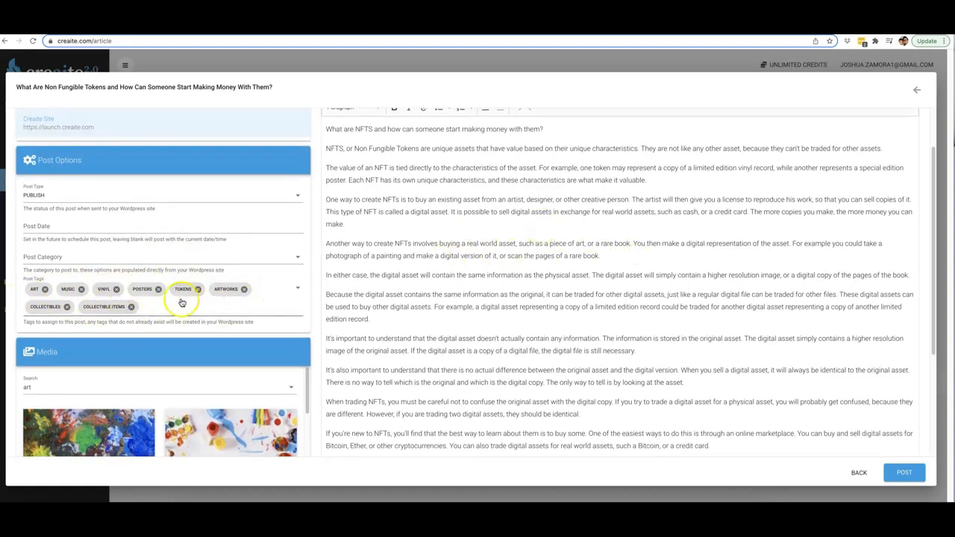
scroll(down, 3)
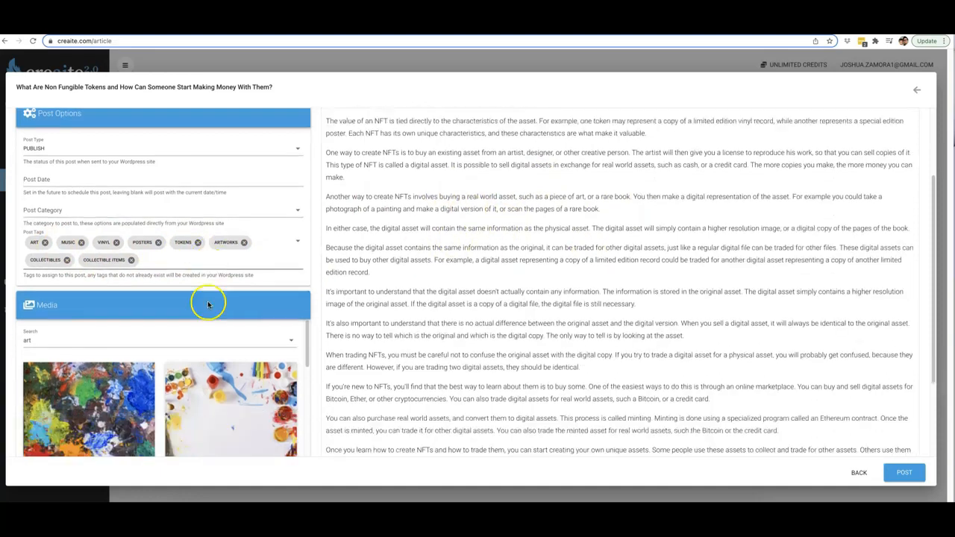
scroll(down, 3)
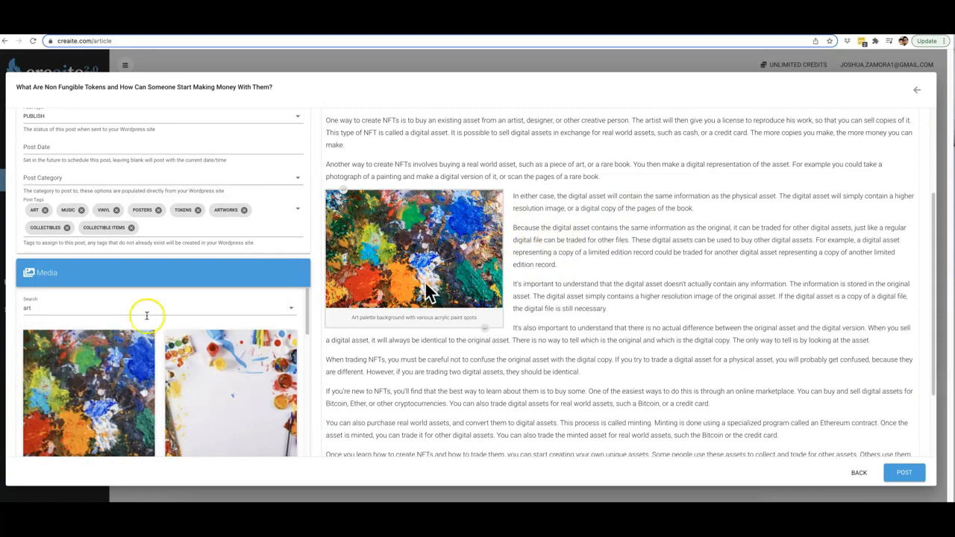
text(finance)
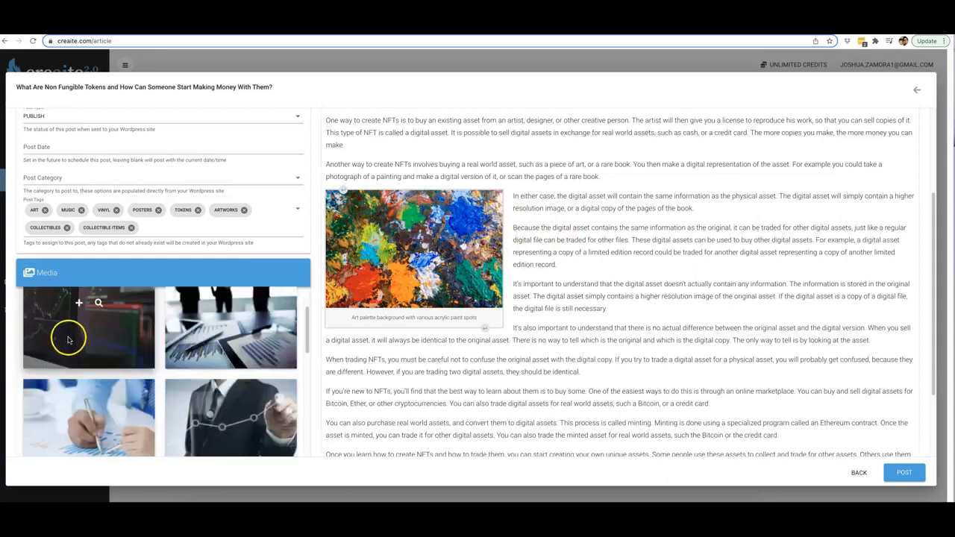
scroll(down, 3)
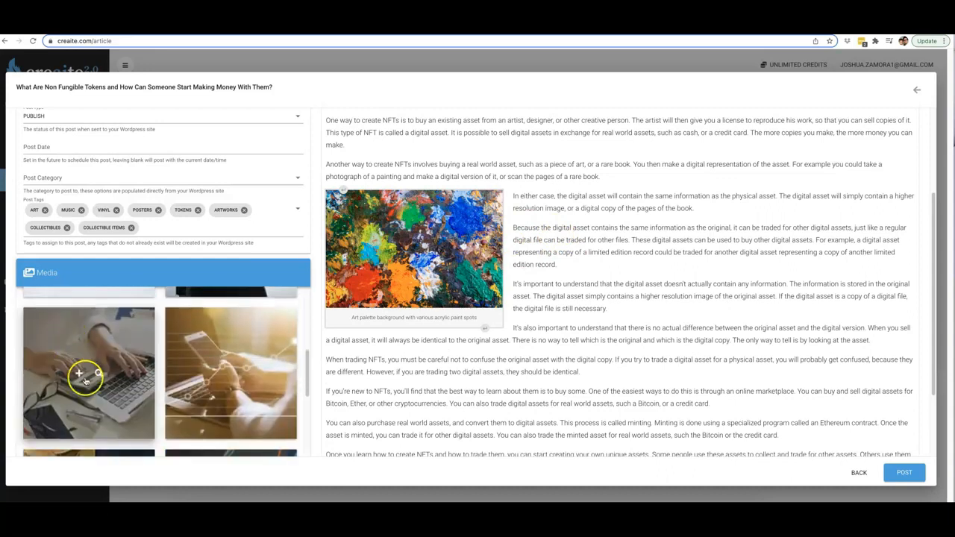
scroll(down, 3)
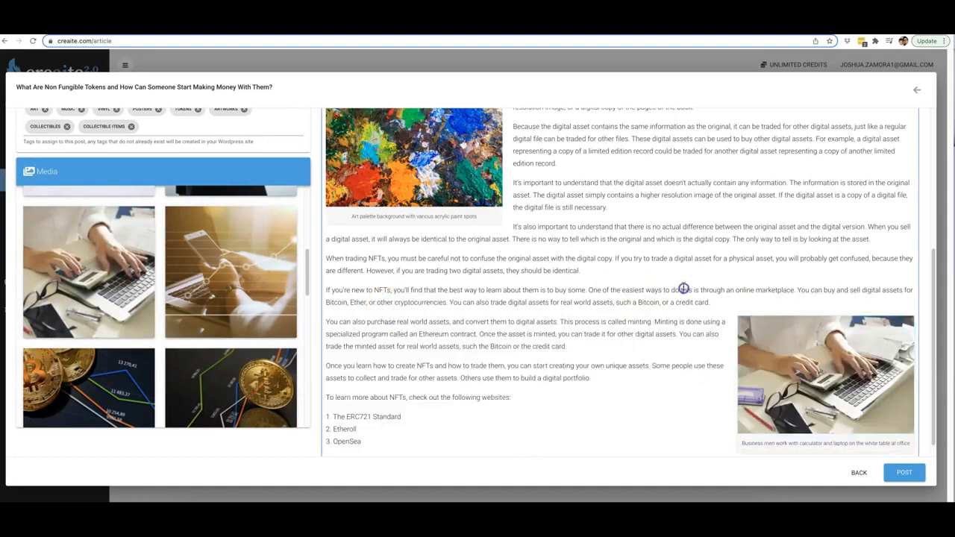
Close the NFT article editor and bring up the Create New Article form.
click(351, 169)
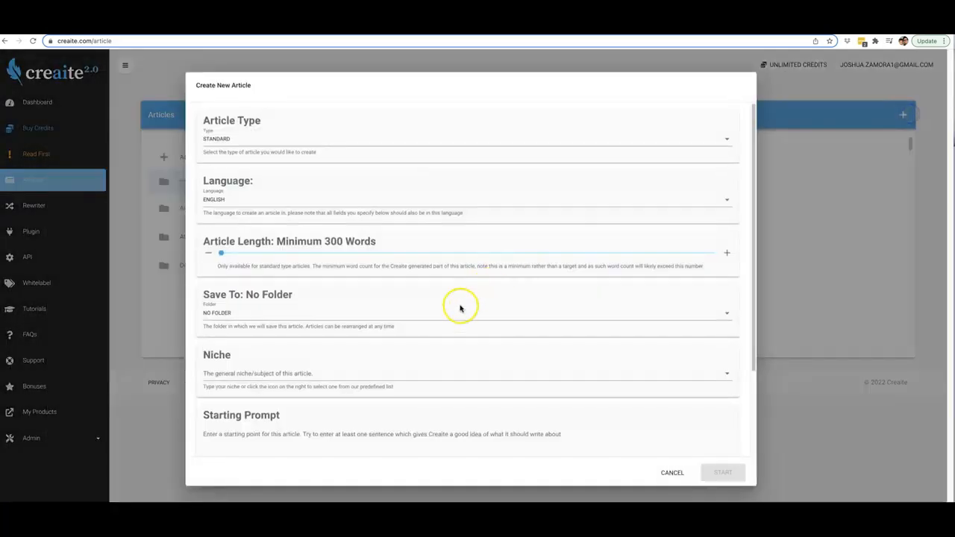
scroll(down, 3)
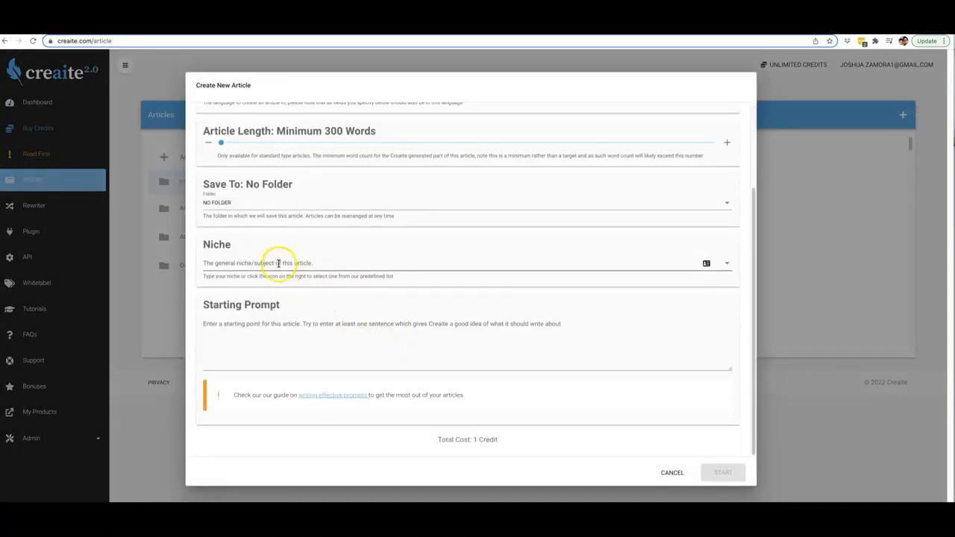